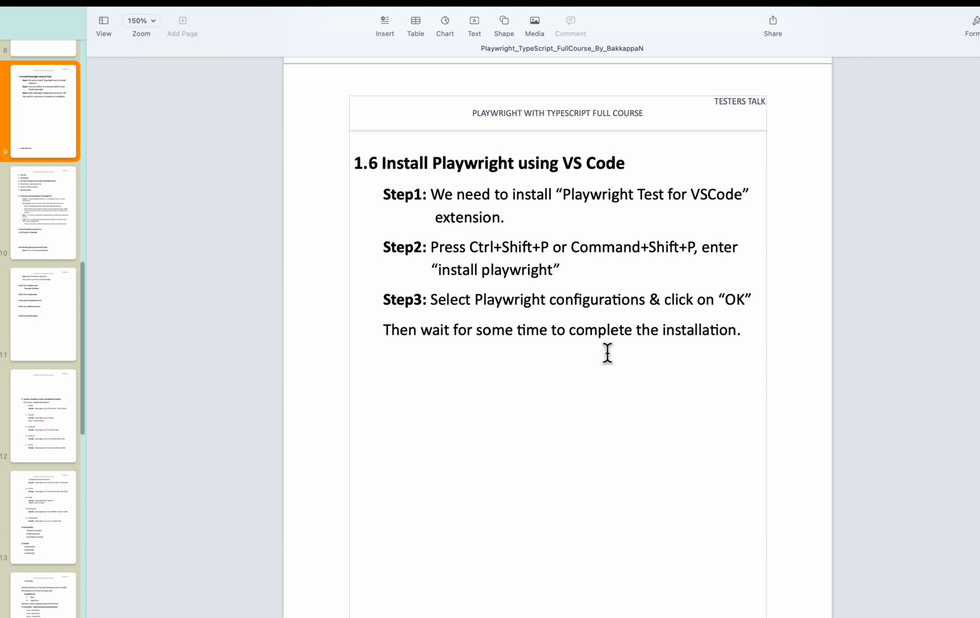
{"action": "mouse_move", "coordinate": [508, 149]}
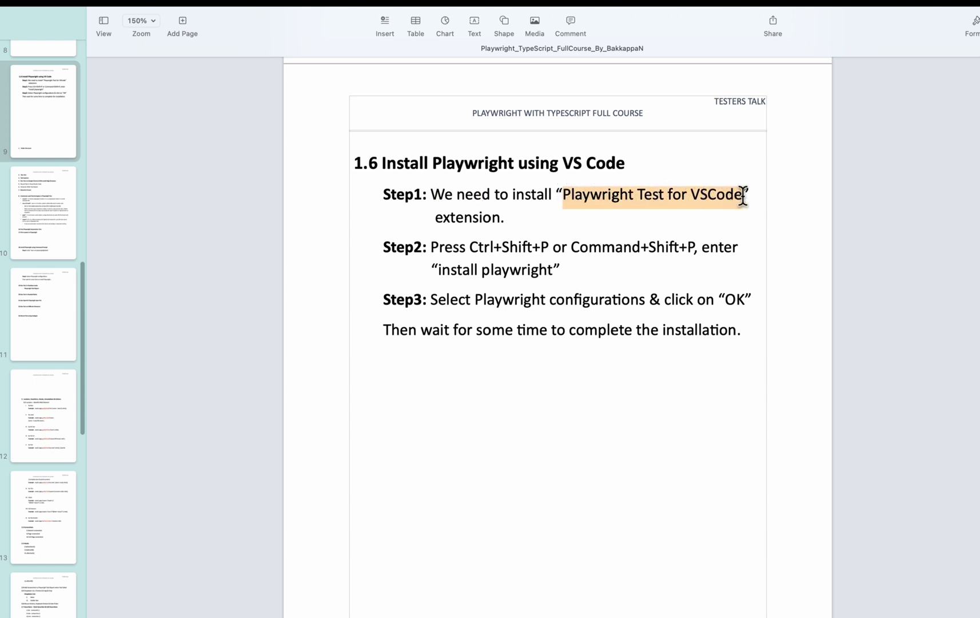
Show the installed extensions list, which includes Playwright Test for VSCode
{"action": "left_click", "coordinate": [510, 206]}
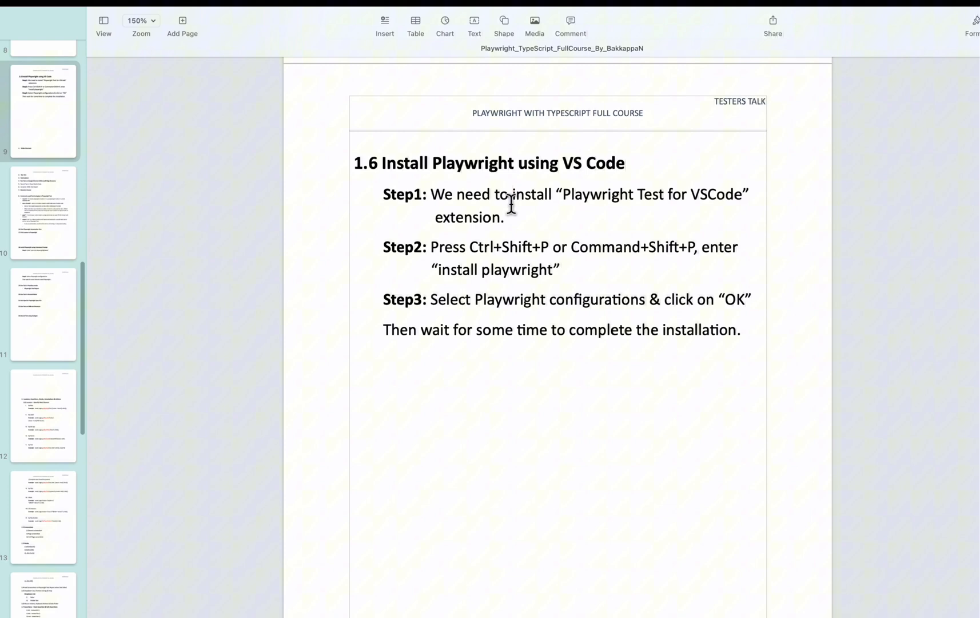
{"action": "mouse_move", "coordinate": [459, 206]}
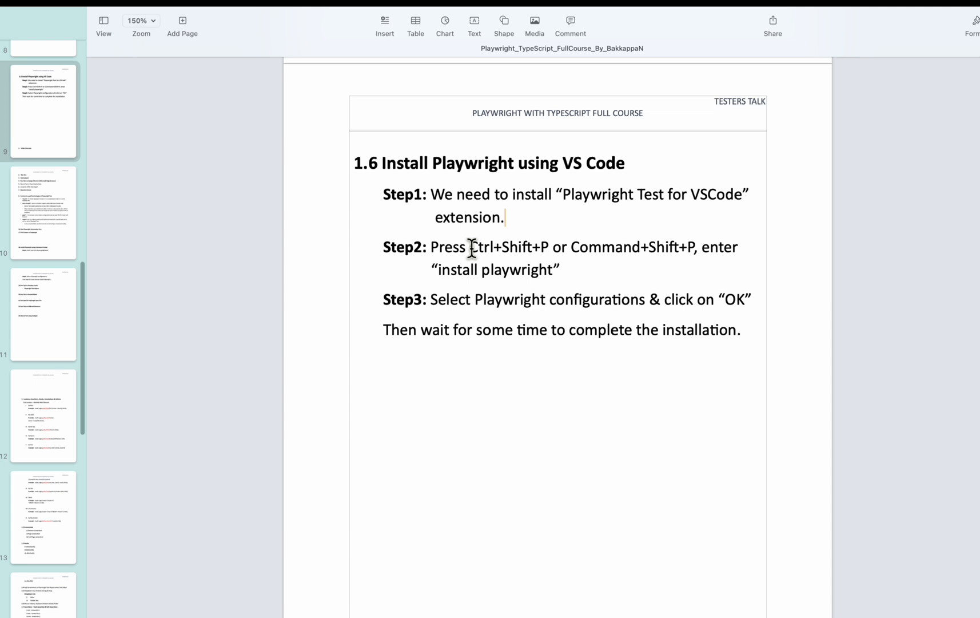
{"action": "double_click", "coordinate": [474, 247]}
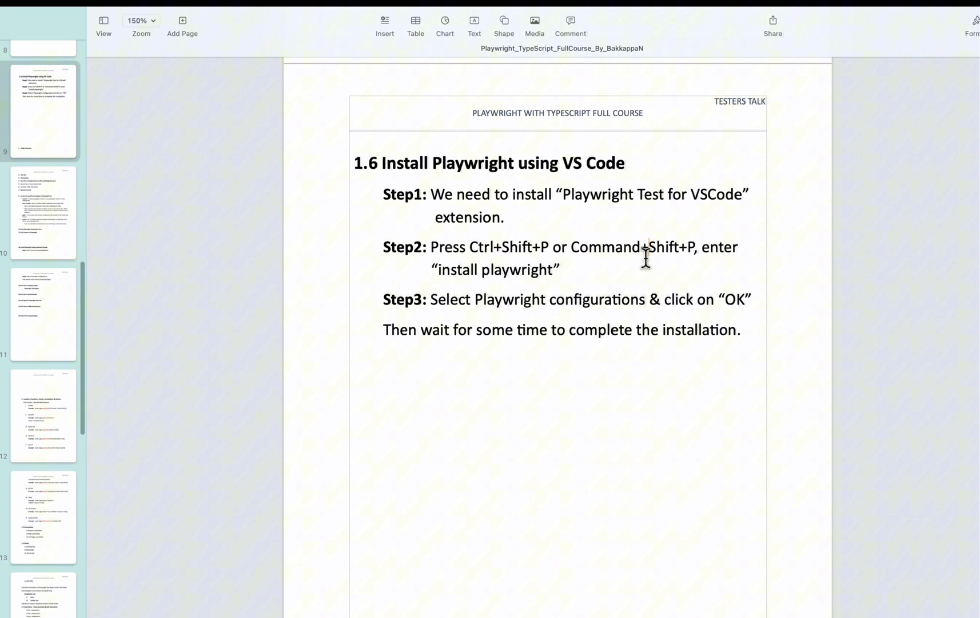
{"action": "mouse_move", "coordinate": [575, 247]}
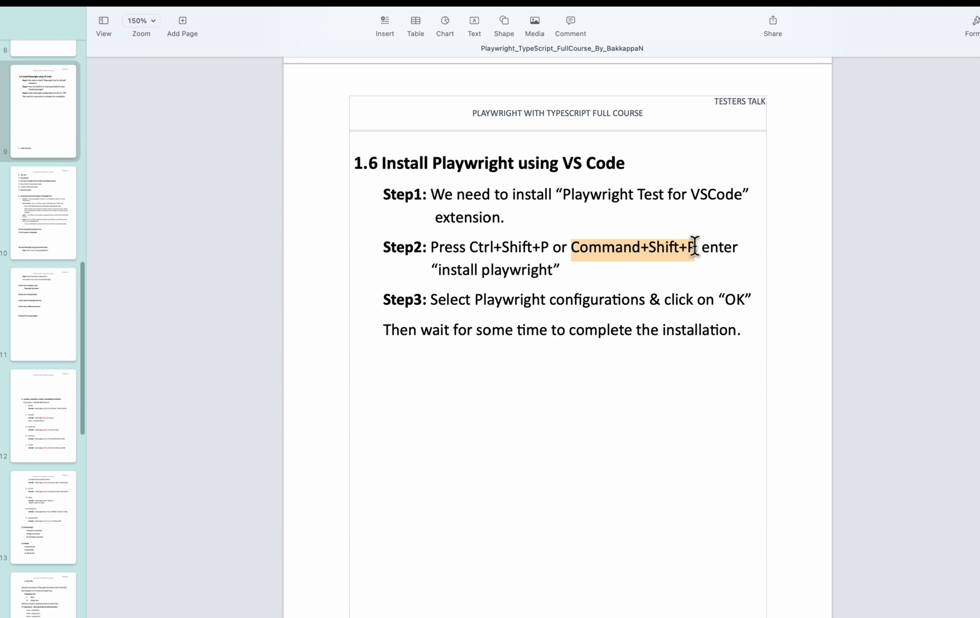
{"action": "mouse_move", "coordinate": [648, 263]}
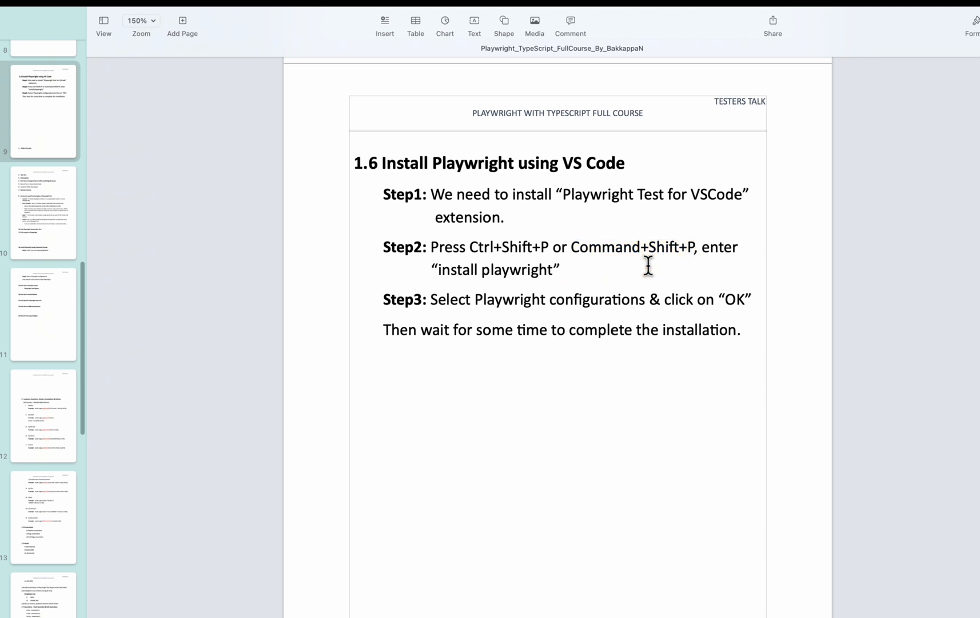
{"action": "mouse_move", "coordinate": [436, 274]}
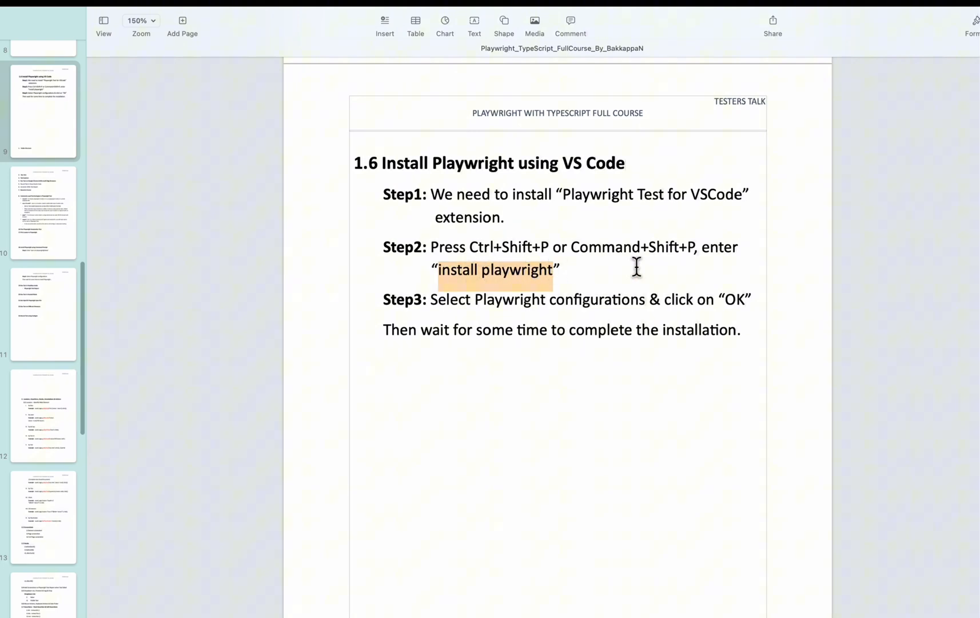
{"action": "mouse_move", "coordinate": [549, 273]}
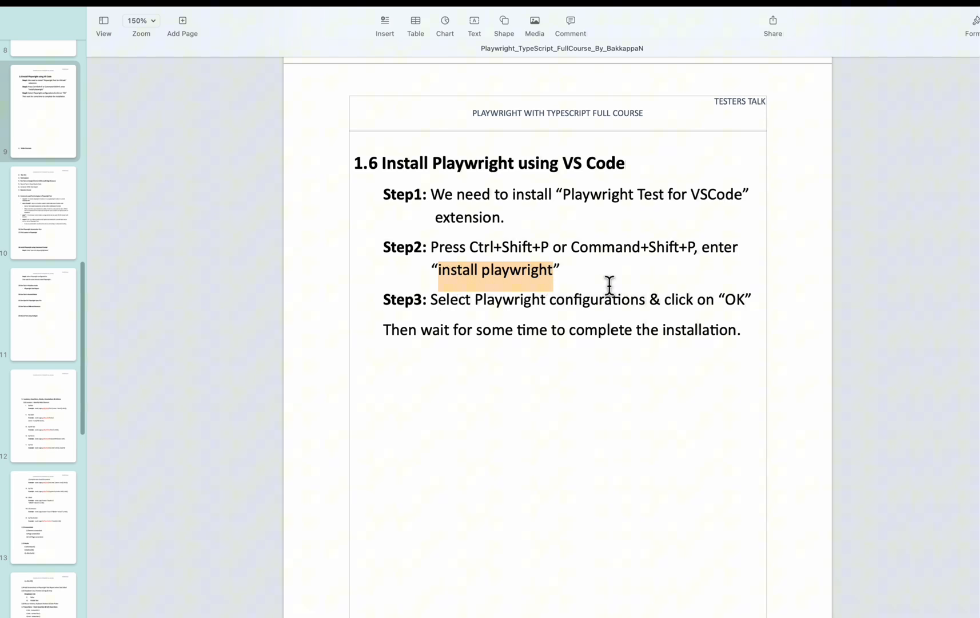
{"action": "mouse_move", "coordinate": [612, 311]}
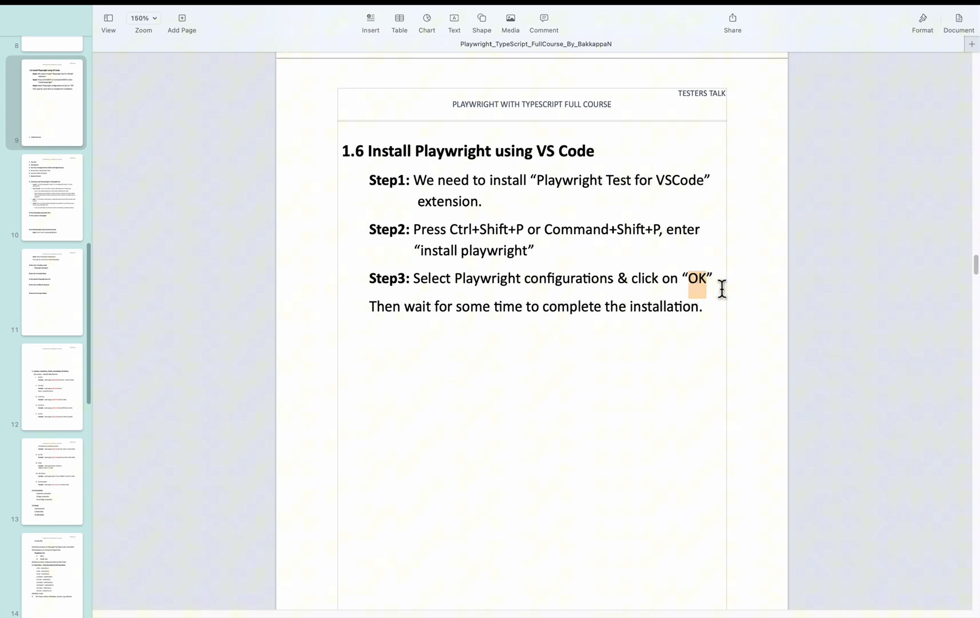
{"action": "mouse_move", "coordinate": [540, 191]}
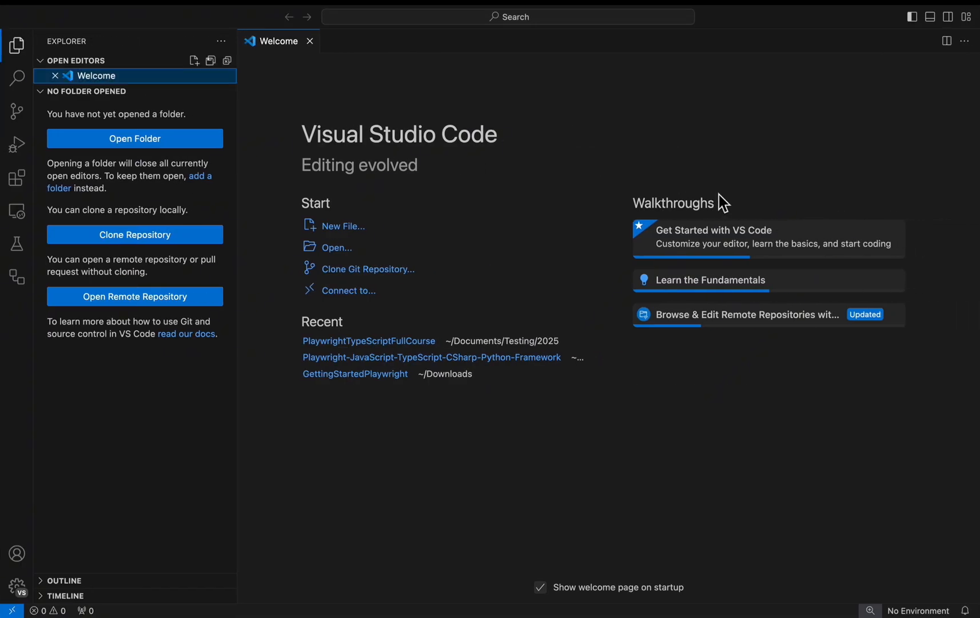
{"action": "mouse_move", "coordinate": [34, 180]}
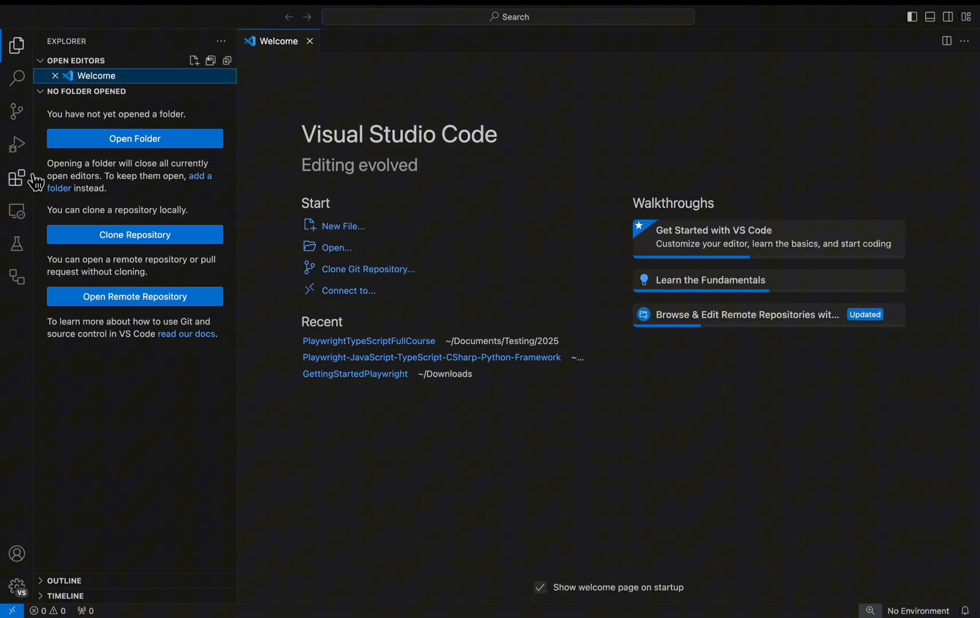
{"action": "mouse_move", "coordinate": [17, 179]}
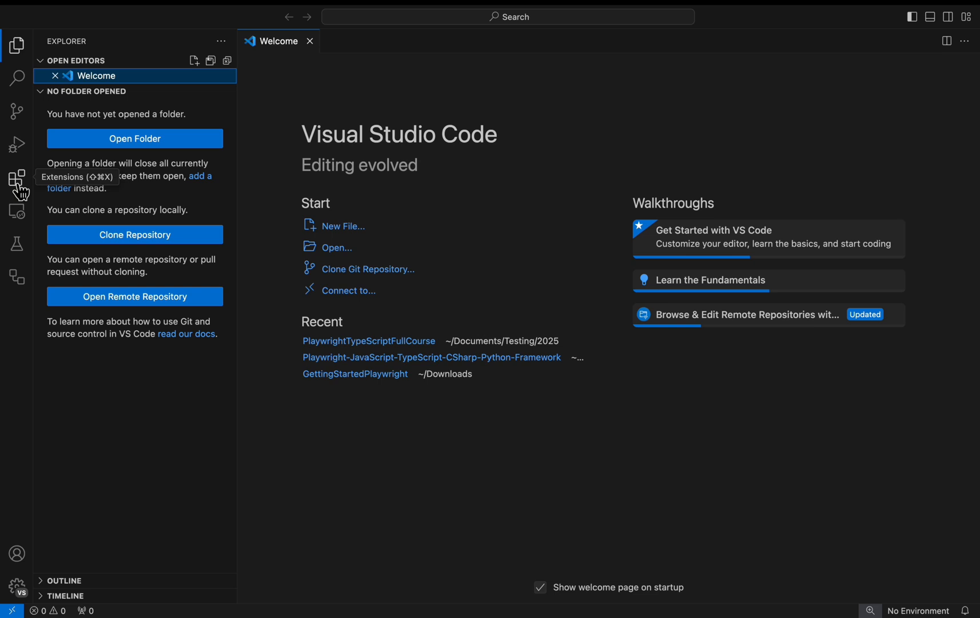
{"action": "left_click", "coordinate": [17, 179]}
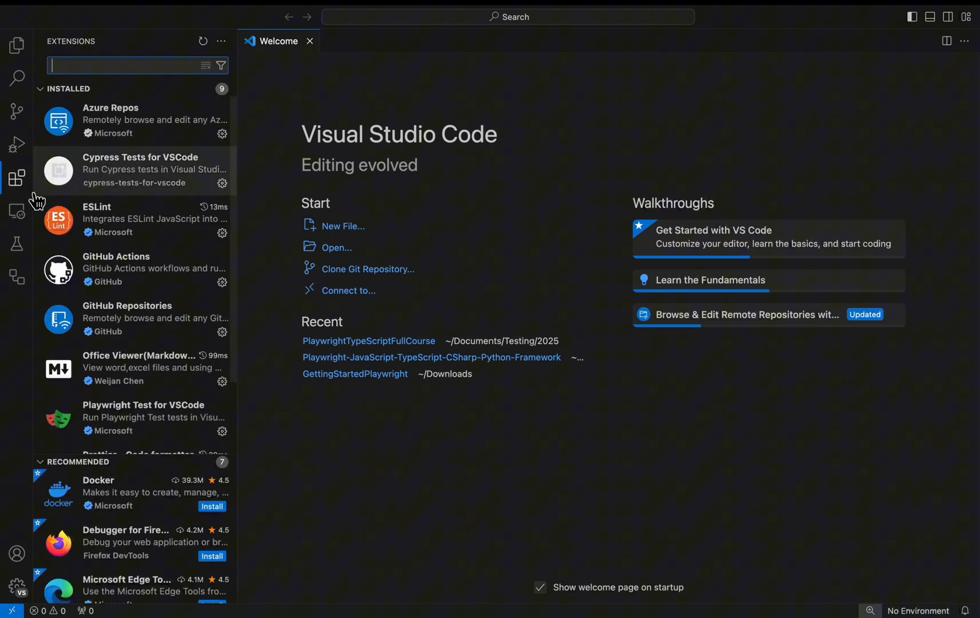
{"action": "mouse_move", "coordinate": [16, 179]}
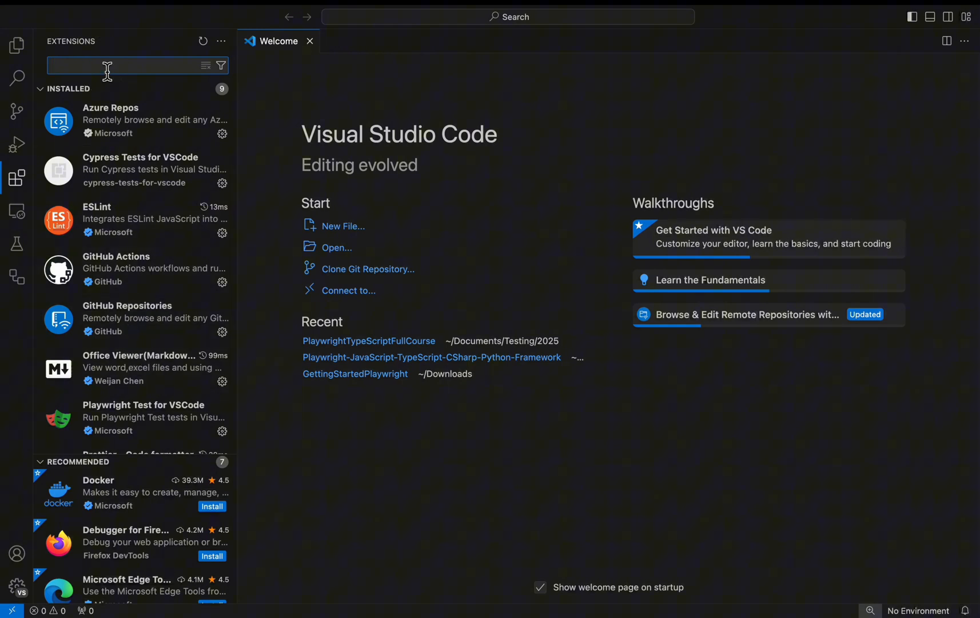
Search 'Playwright Test for VSCode' and view Microsoft's extension details, already installed
{"action": "type", "text": "Playwright Test for VSCode"}
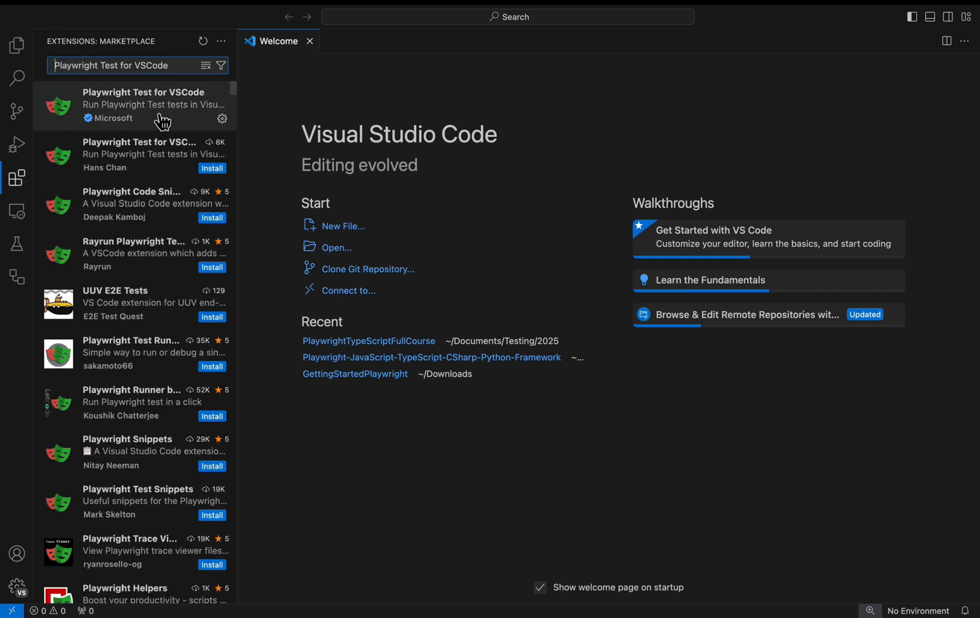
{"action": "left_click", "coordinate": [134, 105]}
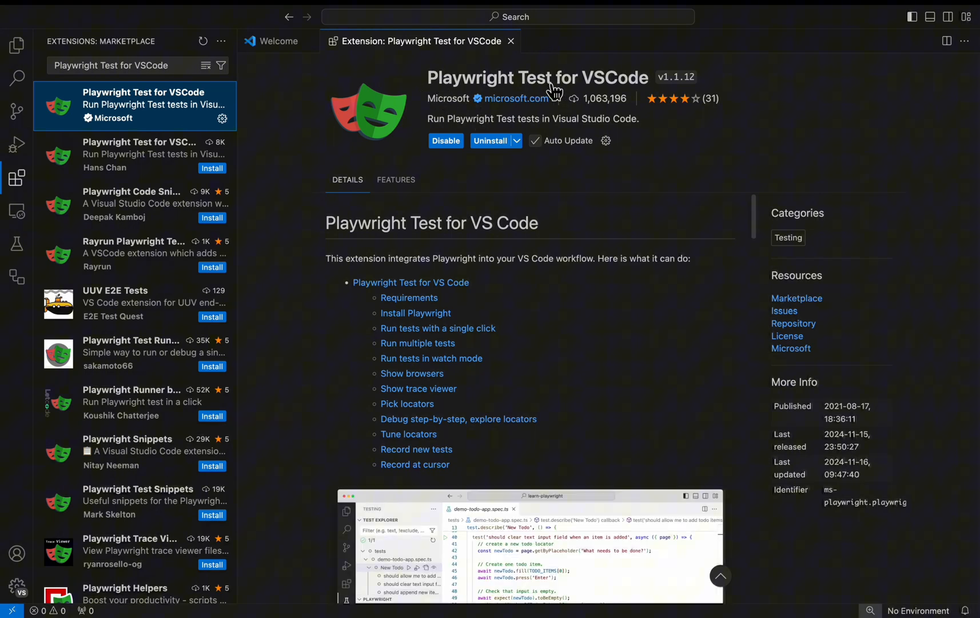
{"action": "mouse_move", "coordinate": [575, 89]}
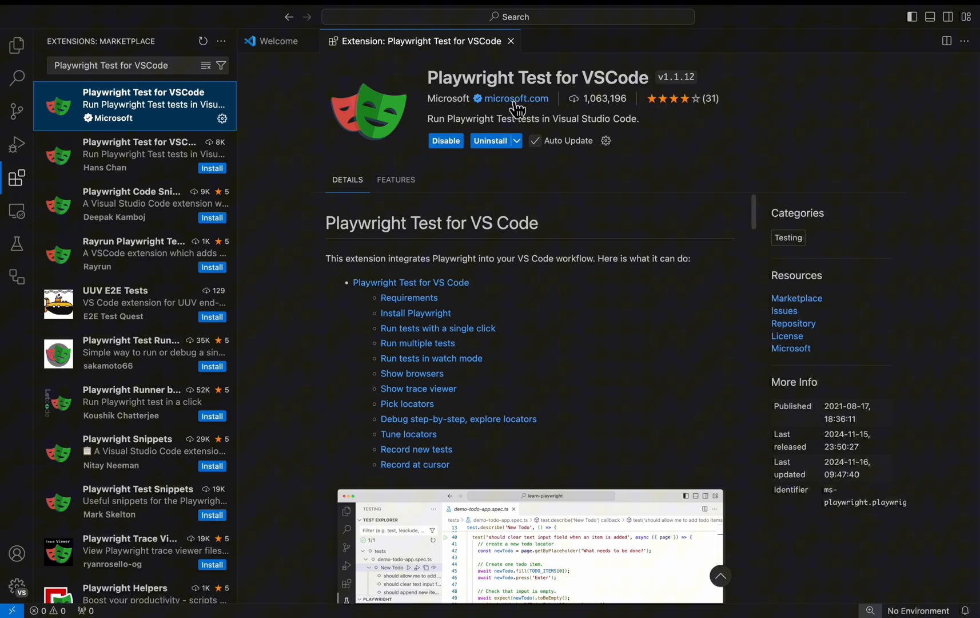
{"action": "mouse_move", "coordinate": [565, 100]}
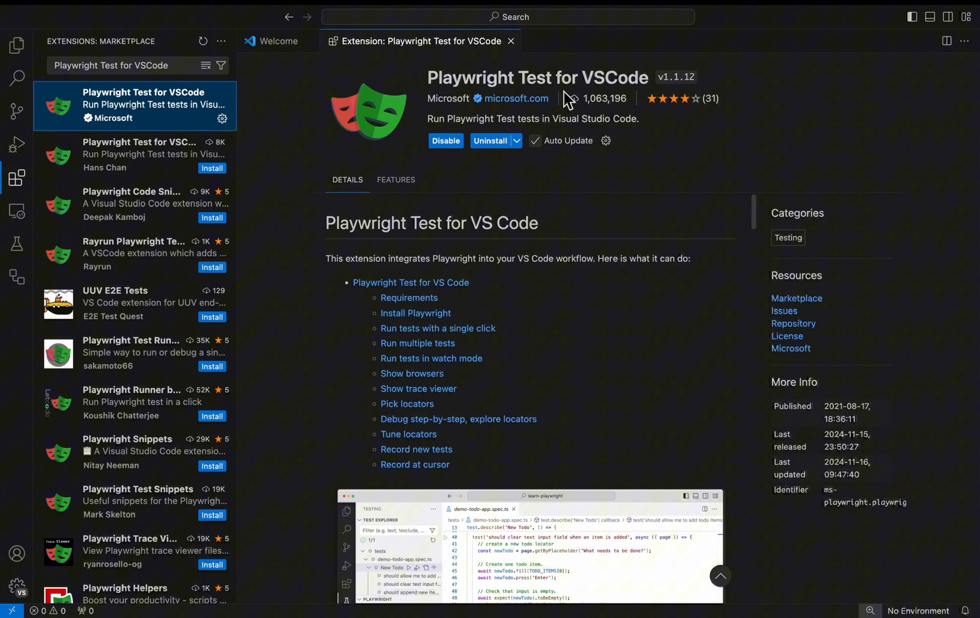
{"action": "mouse_move", "coordinate": [488, 91]}
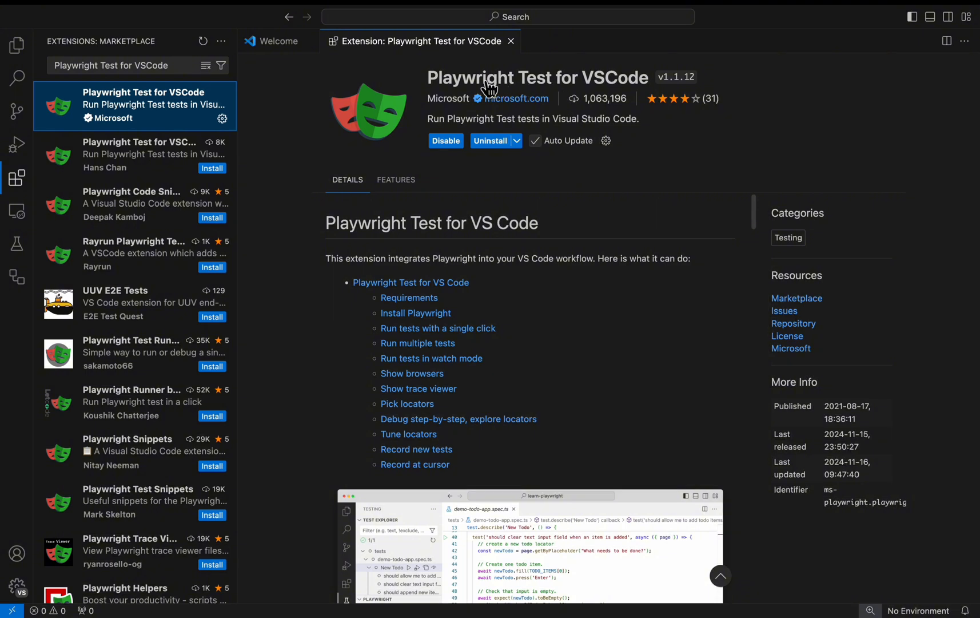
{"action": "mouse_move", "coordinate": [708, 144]}
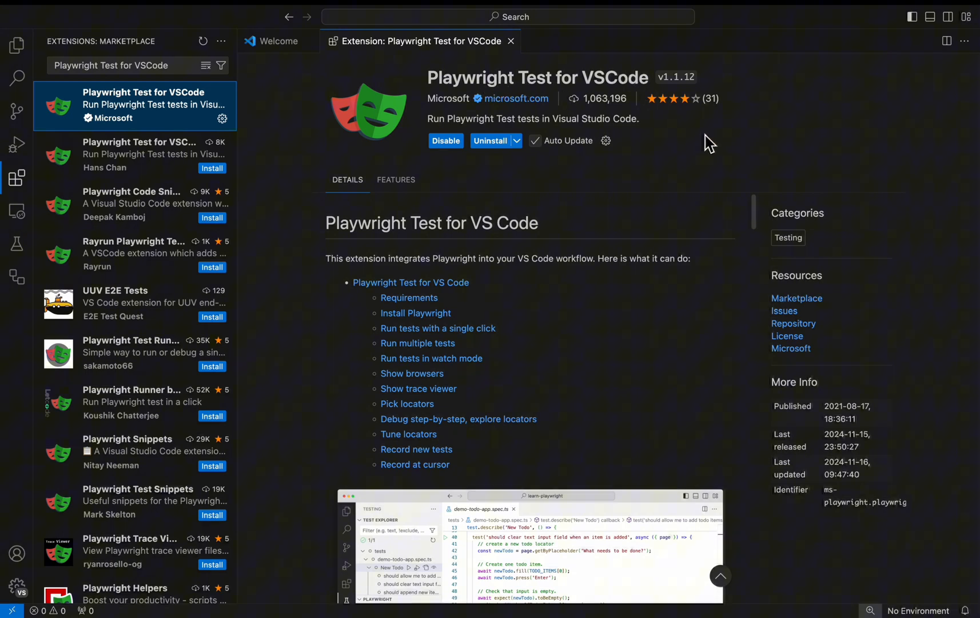
{"action": "mouse_move", "coordinate": [17, 45]}
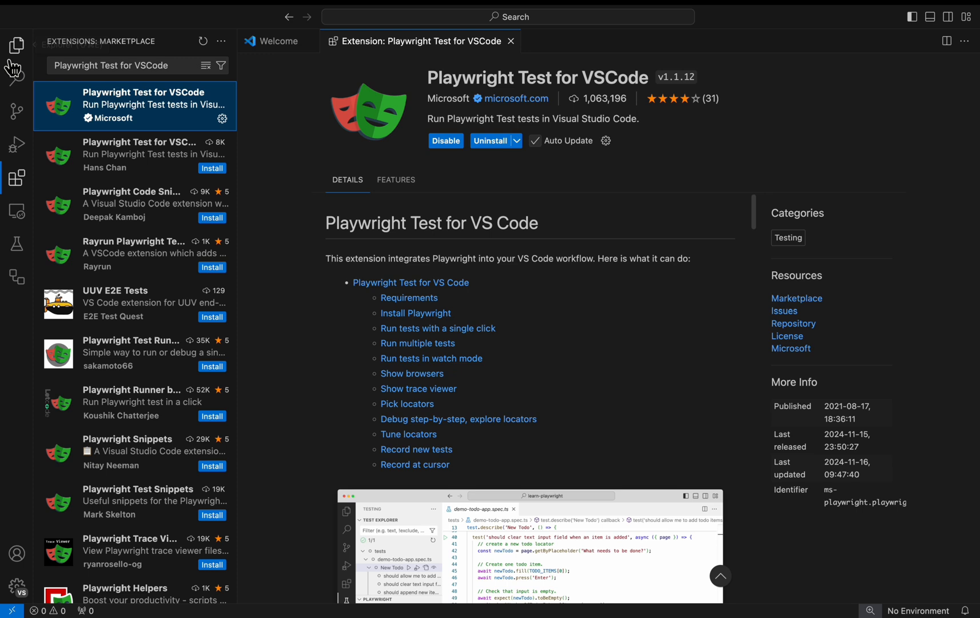
Open the PlaywrightTypeScriptFullCourse folder from 2025 as the workspace
{"action": "left_click", "coordinate": [17, 46]}
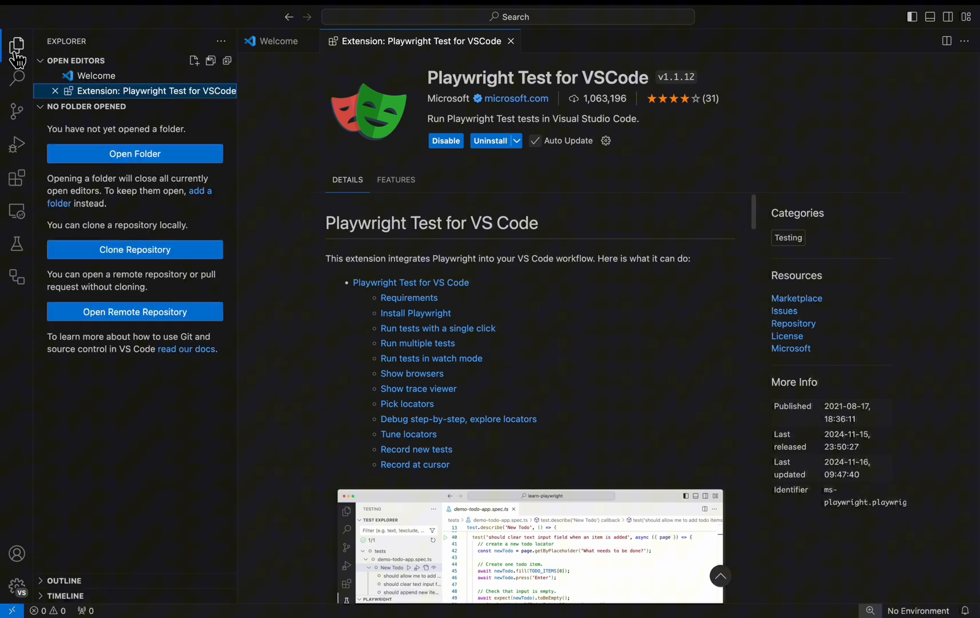
{"action": "mouse_move", "coordinate": [69, 178]}
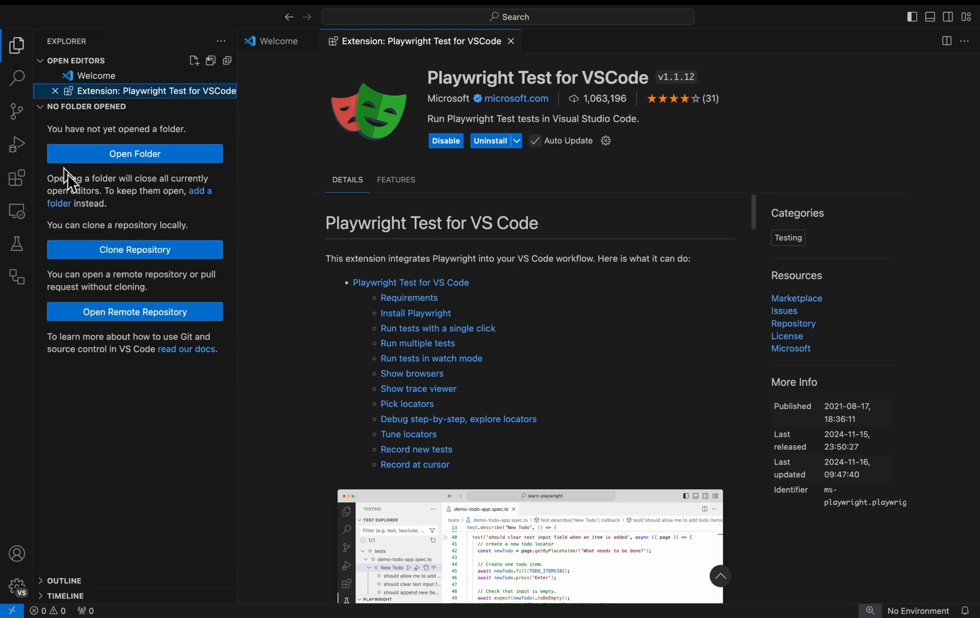
{"action": "mouse_move", "coordinate": [134, 154]}
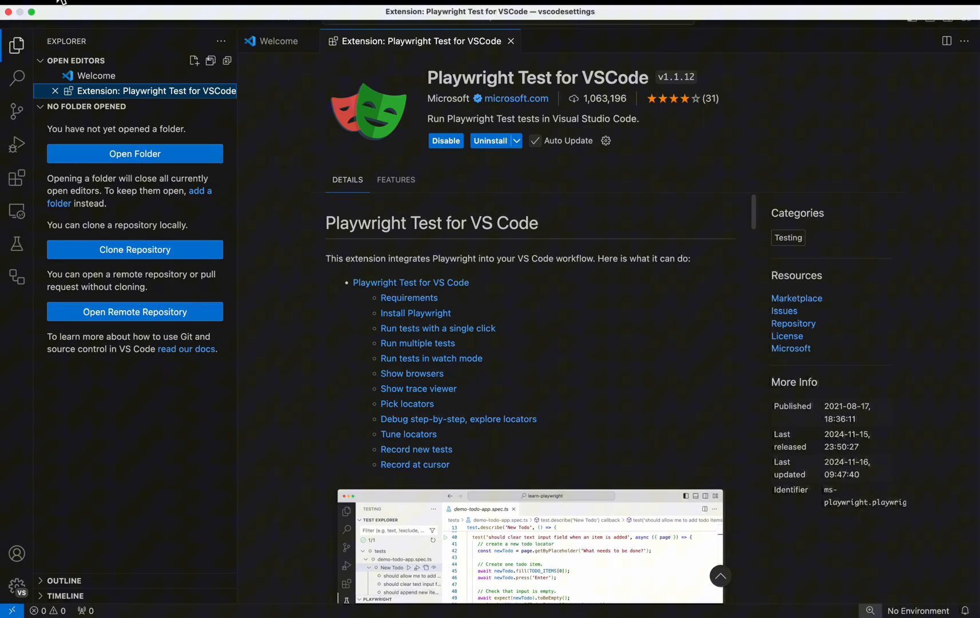
{"action": "left_click", "coordinate": [59, 6]}
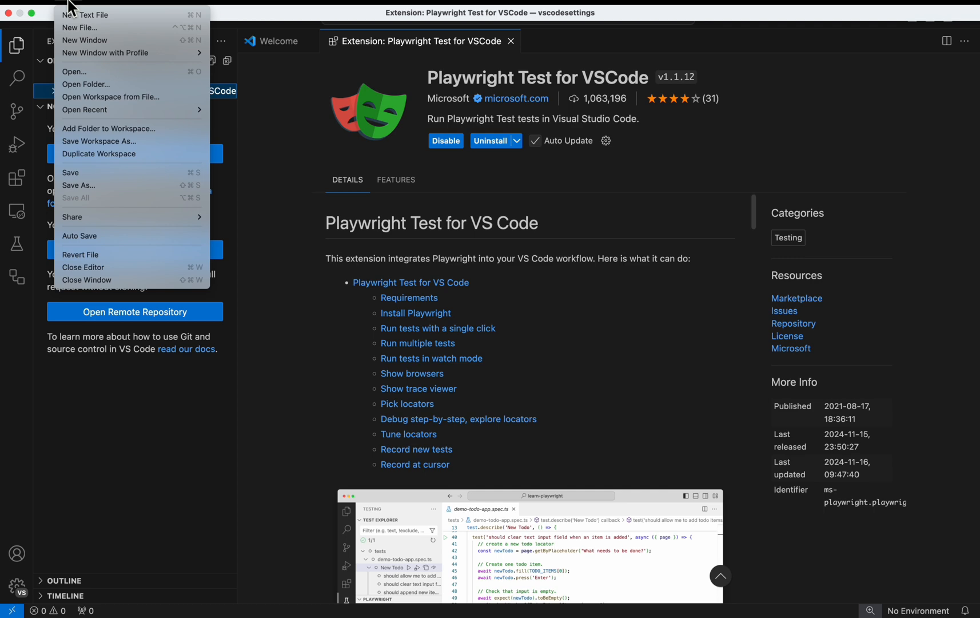
{"action": "mouse_move", "coordinate": [85, 84]}
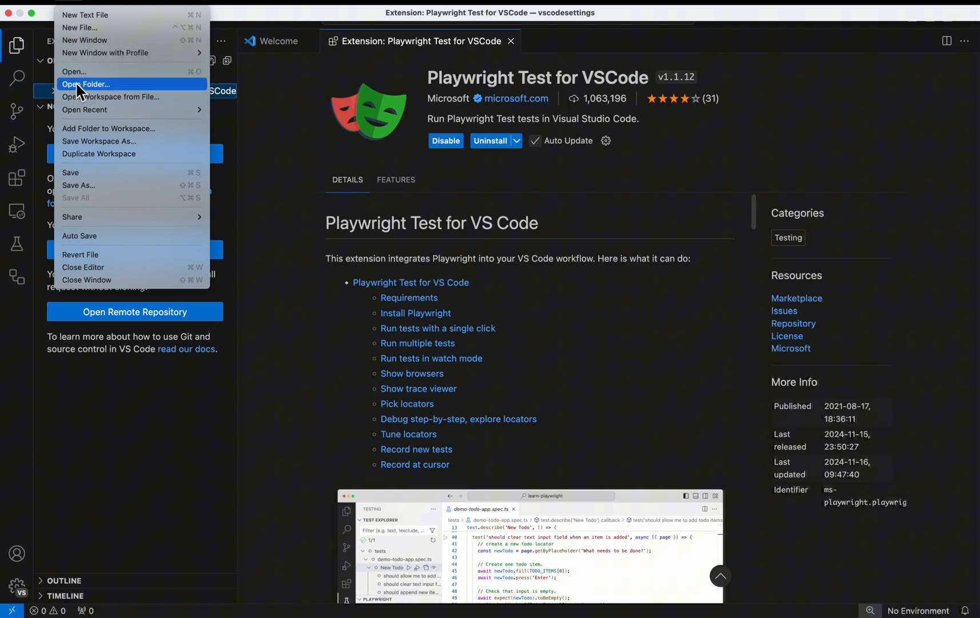
{"action": "mouse_move", "coordinate": [91, 89]}
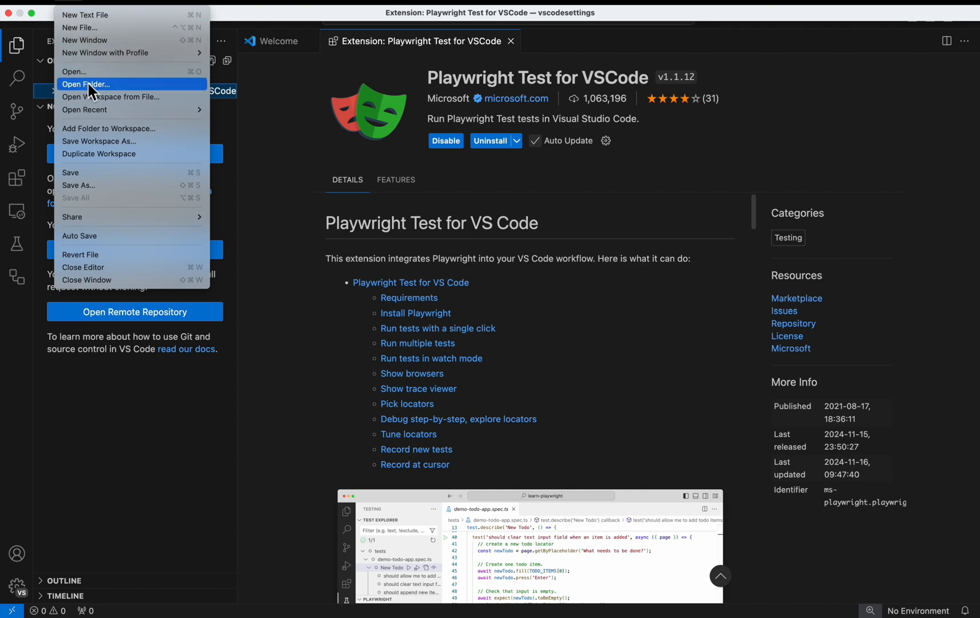
{"action": "left_click", "coordinate": [85, 84]}
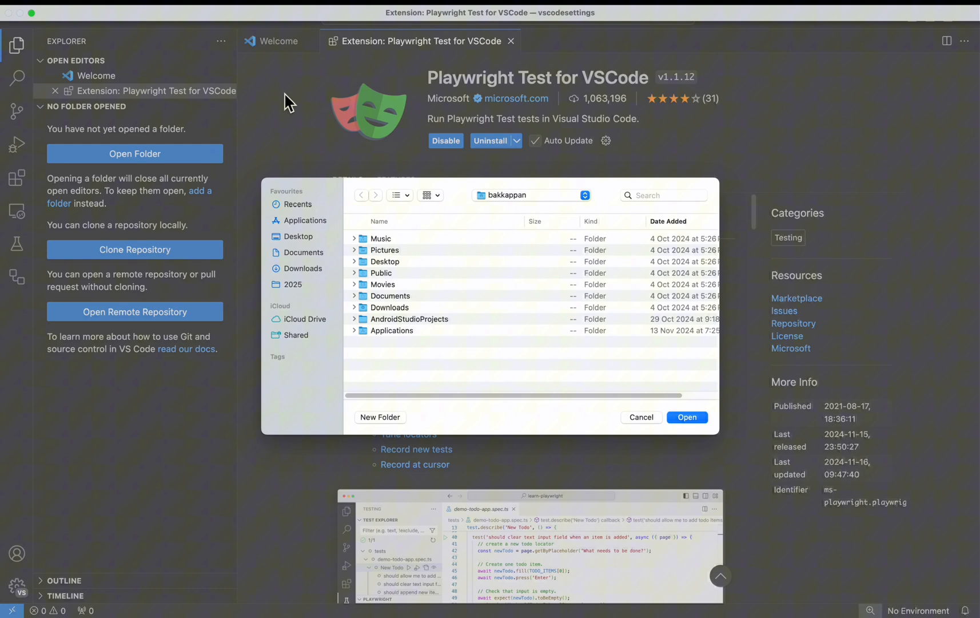
{"action": "left_click", "coordinate": [294, 290]}
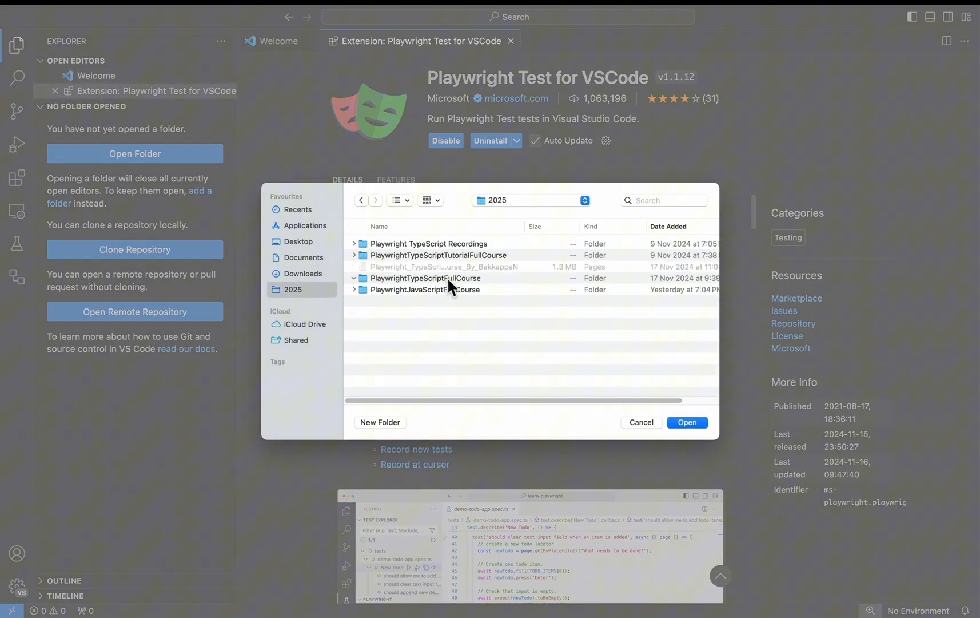
{"action": "left_click", "coordinate": [425, 278]}
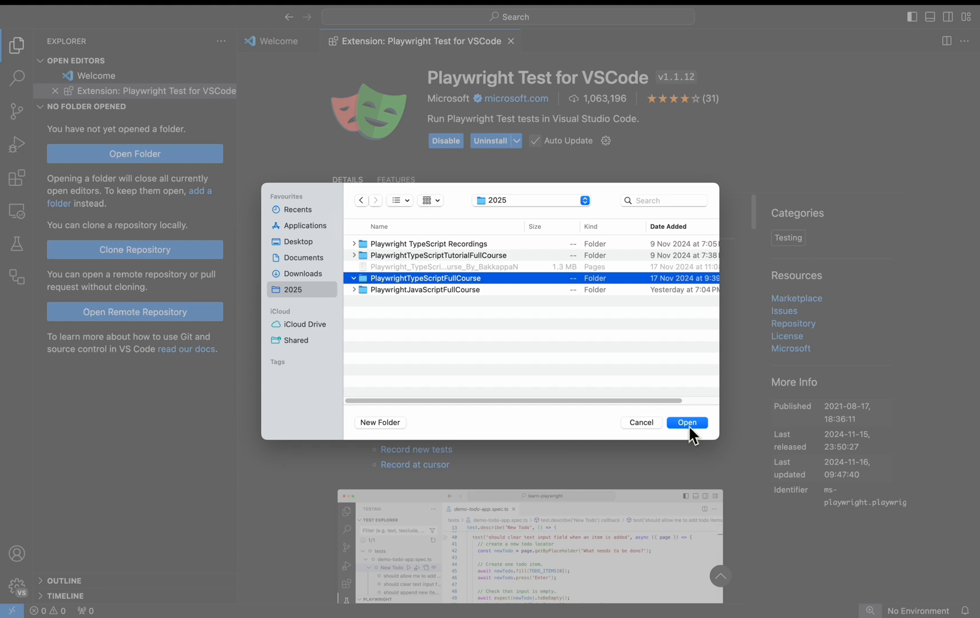
{"action": "left_click", "coordinate": [686, 422]}
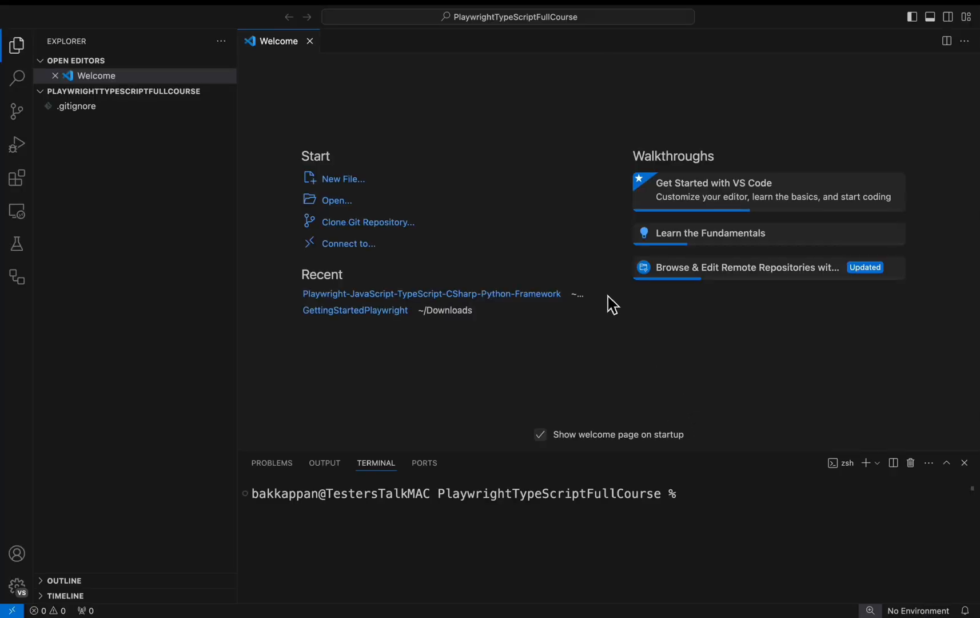
{"action": "mouse_move", "coordinate": [565, 338]}
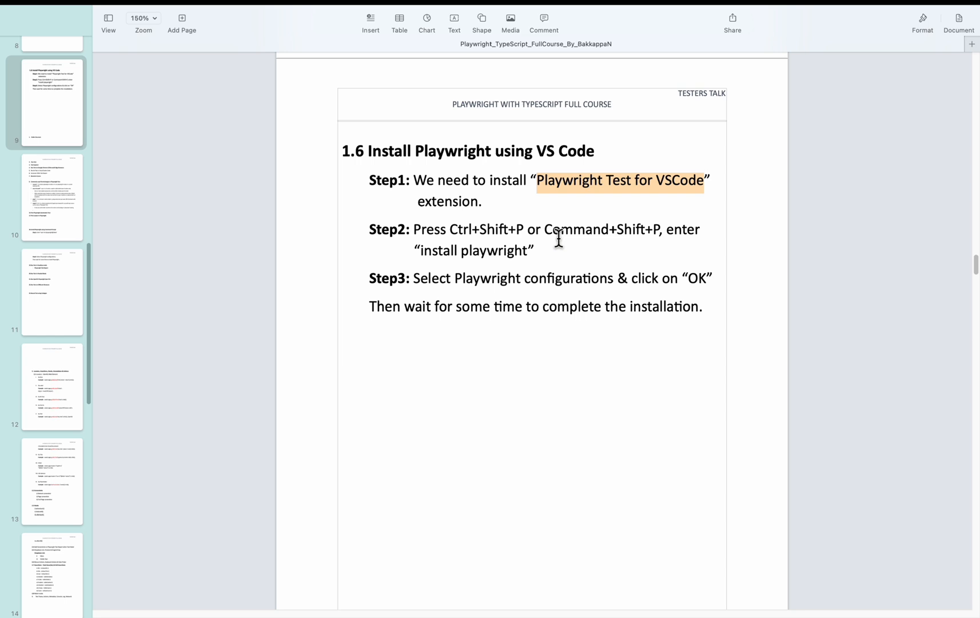
{"action": "mouse_move", "coordinate": [548, 242]}
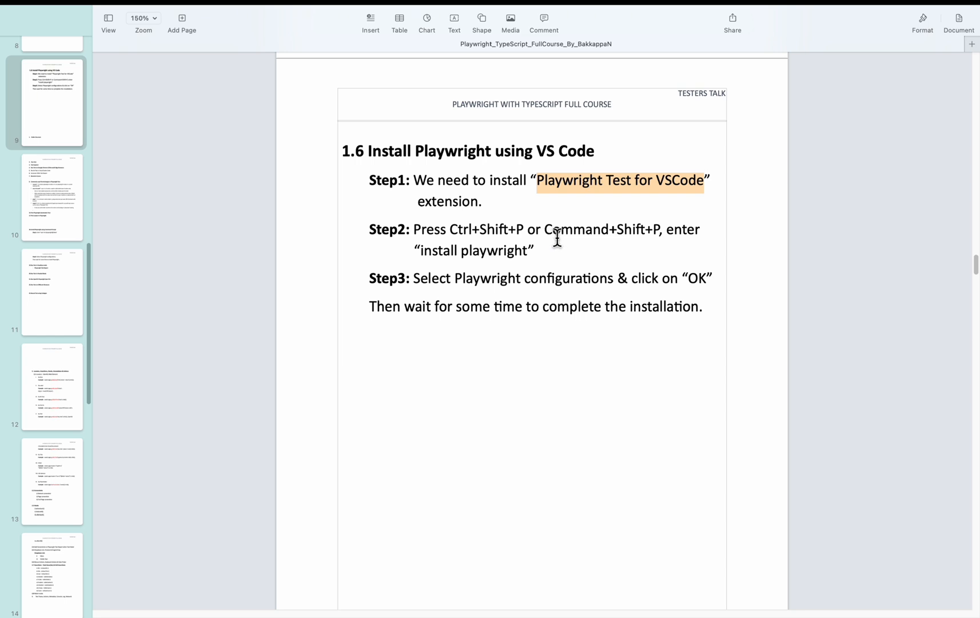
{"action": "left_click", "coordinate": [656, 228]}
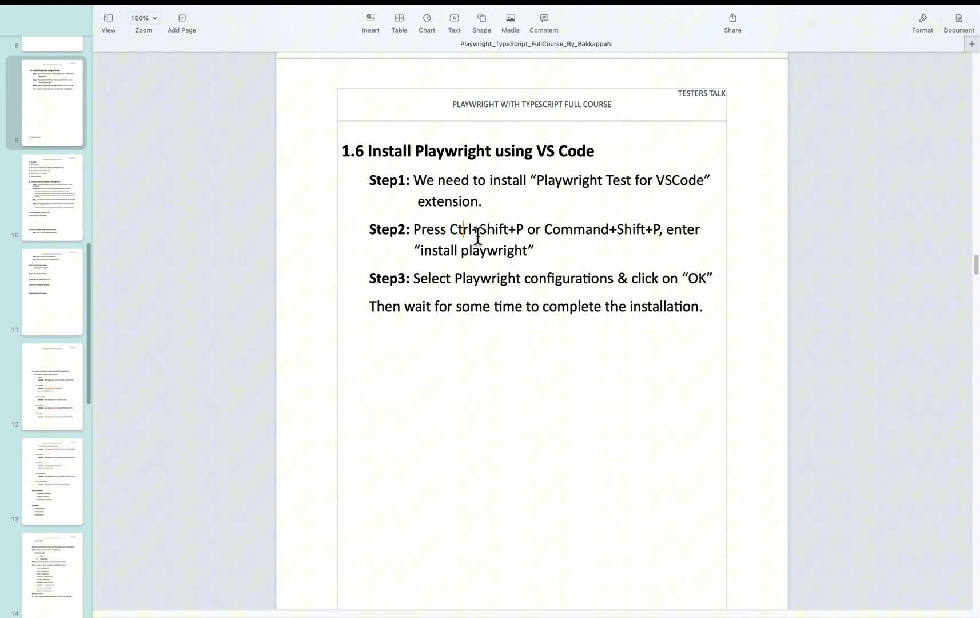
{"action": "mouse_move", "coordinate": [512, 238]}
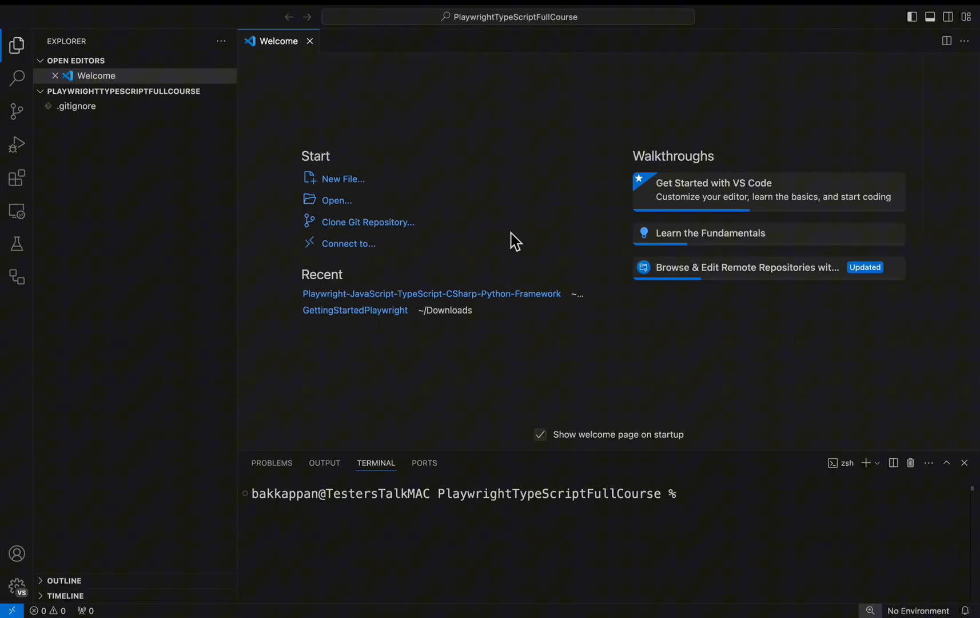
{"action": "mouse_move", "coordinate": [528, 216]}
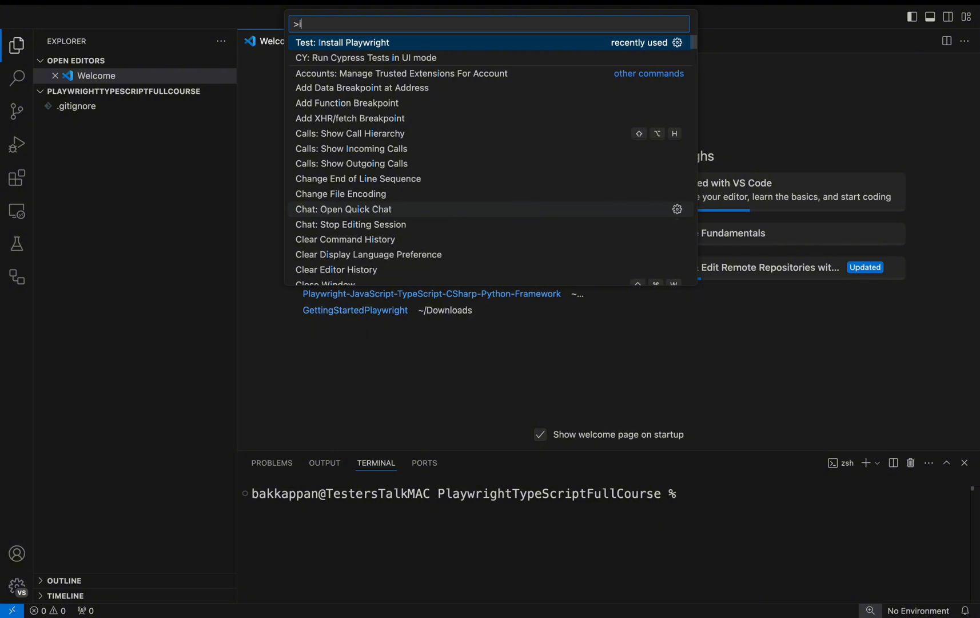
Run the Test: Install Playwright command from the command palette
{"action": "type", "text": "inst"}
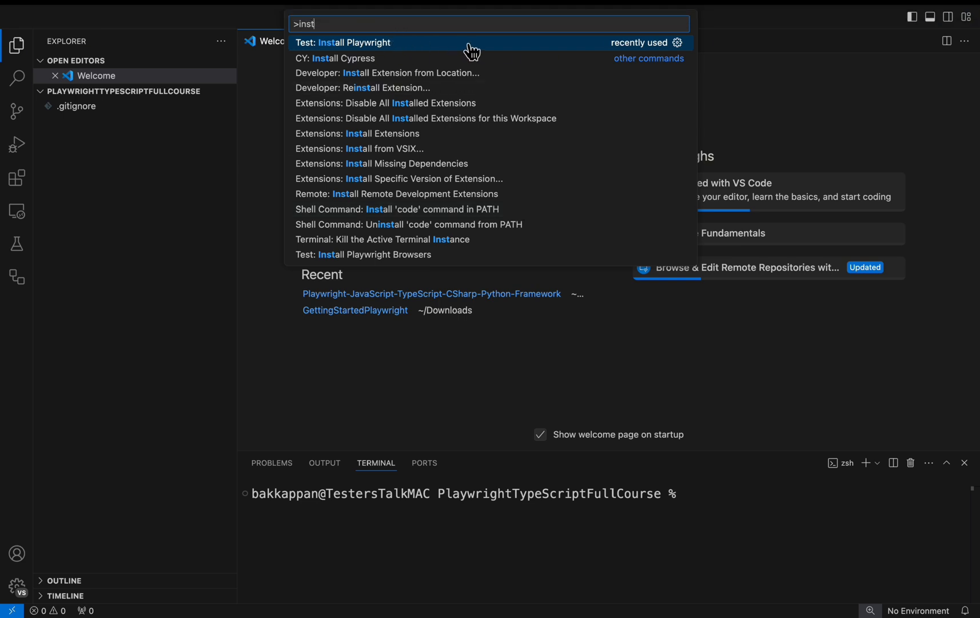
{"action": "mouse_move", "coordinate": [347, 57]}
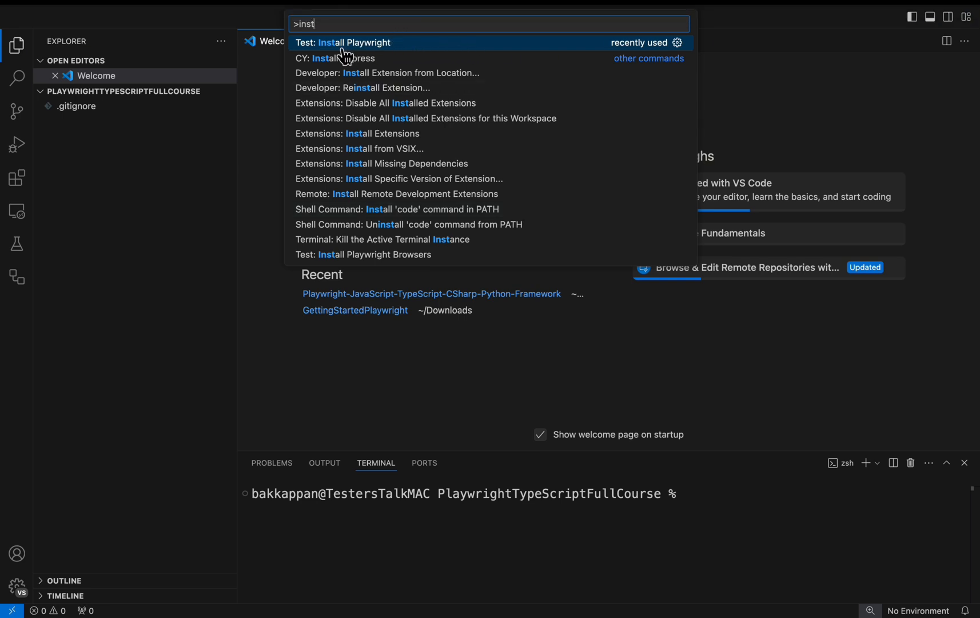
{"action": "mouse_move", "coordinate": [384, 50]}
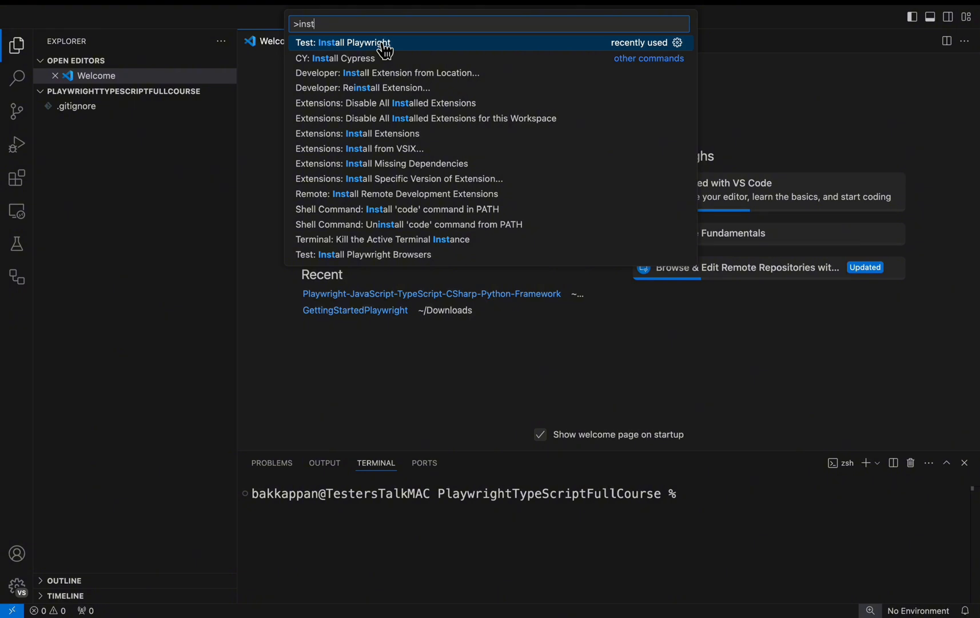
{"action": "left_click", "coordinate": [343, 42]}
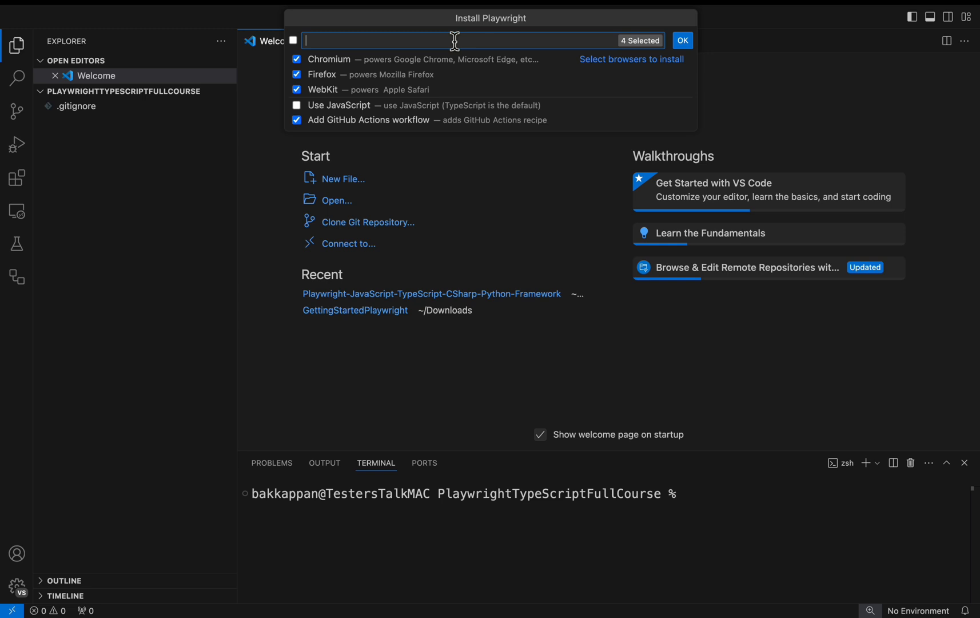
{"action": "mouse_move", "coordinate": [341, 89]}
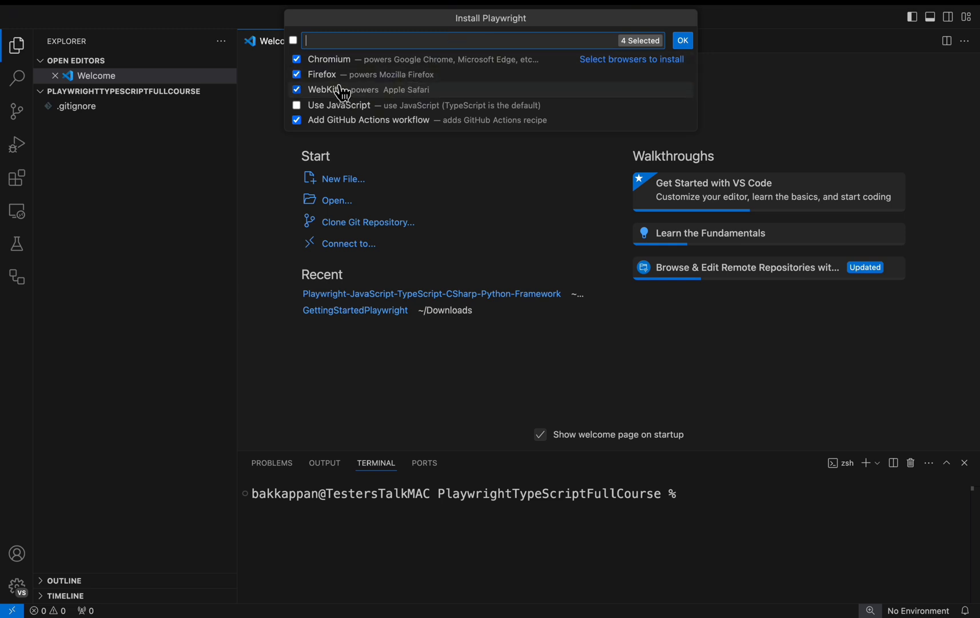
{"action": "mouse_move", "coordinate": [381, 59]}
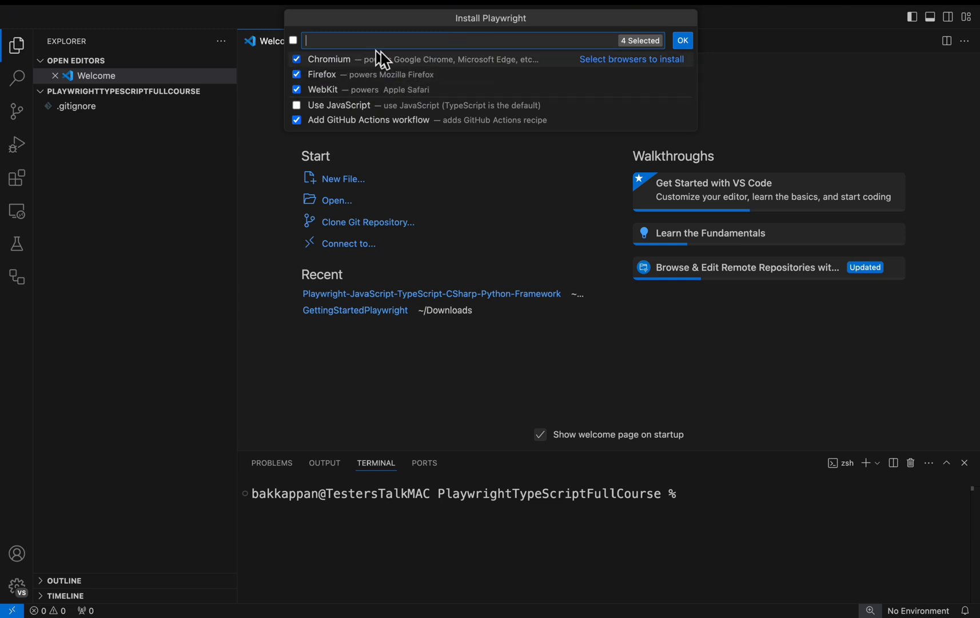
{"action": "mouse_move", "coordinate": [338, 89]}
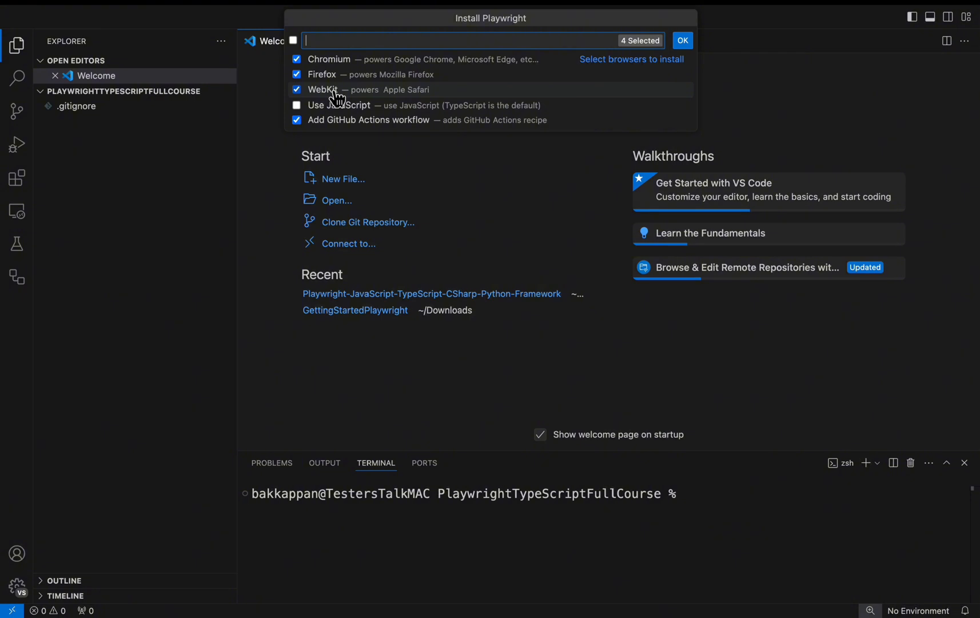
{"action": "mouse_move", "coordinate": [468, 47]}
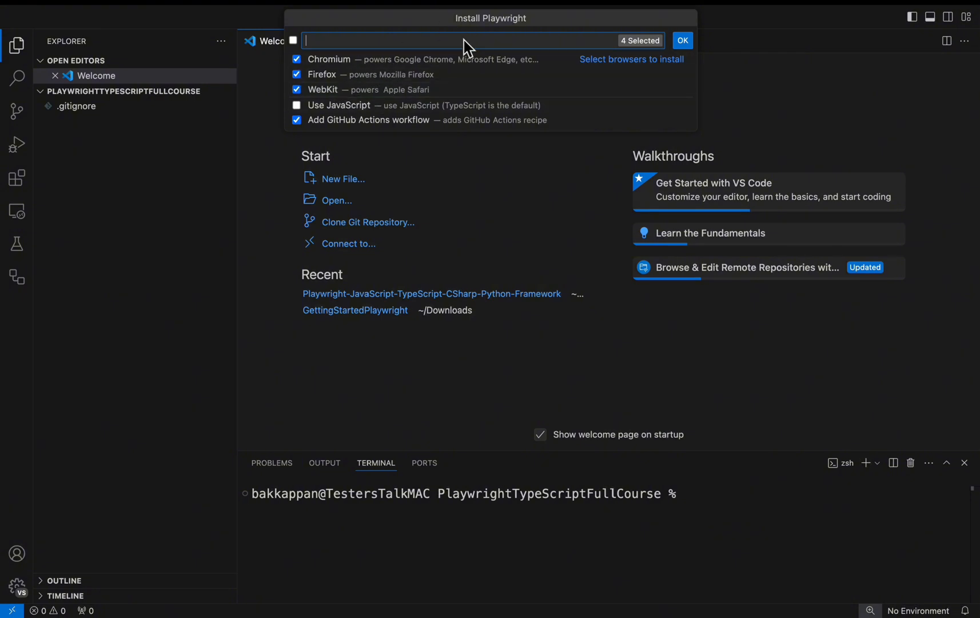
{"action": "mouse_move", "coordinate": [429, 49]}
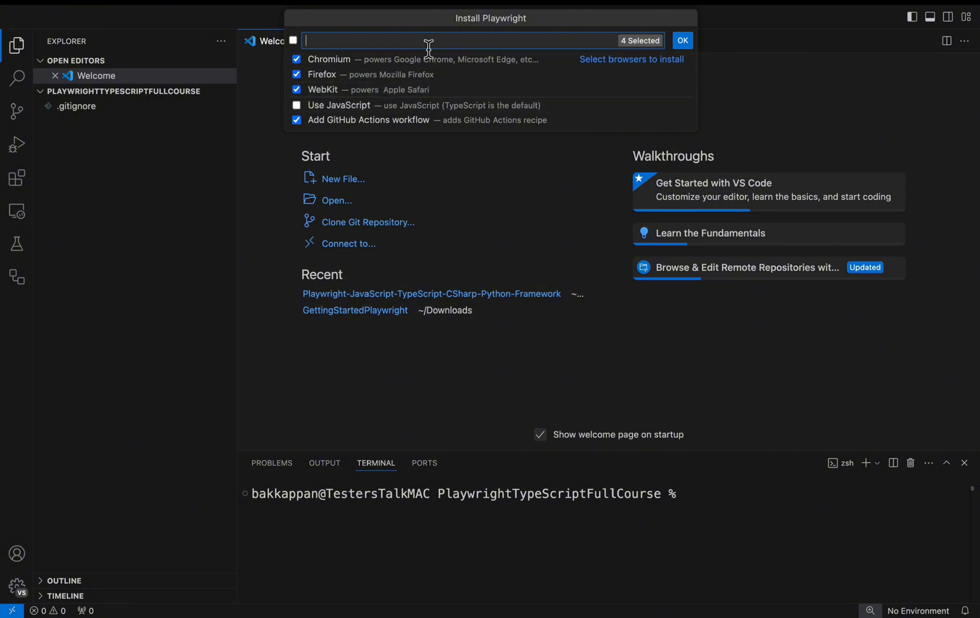
{"action": "mouse_move", "coordinate": [451, 105]}
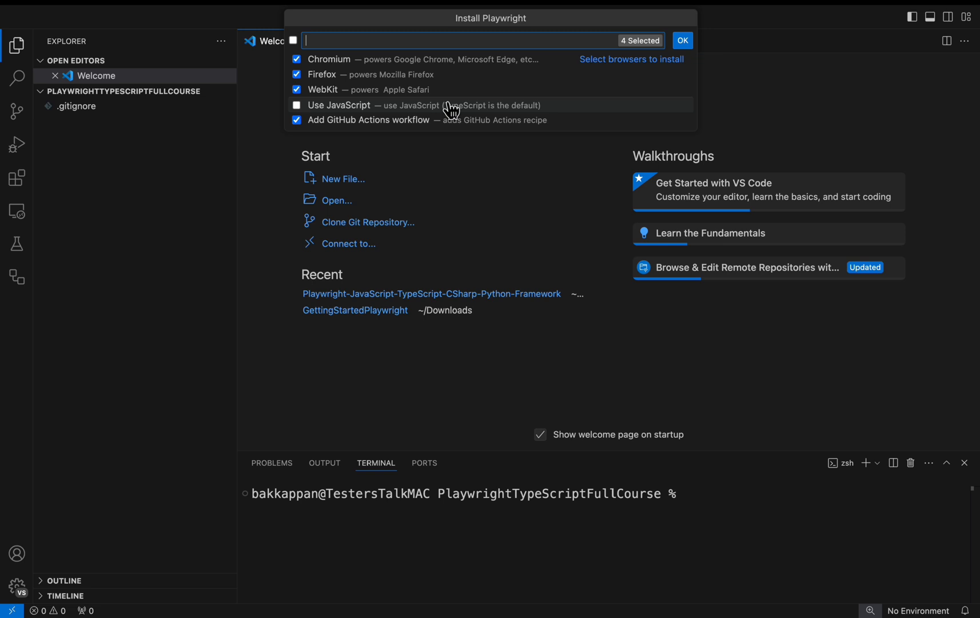
{"action": "mouse_move", "coordinate": [481, 105]}
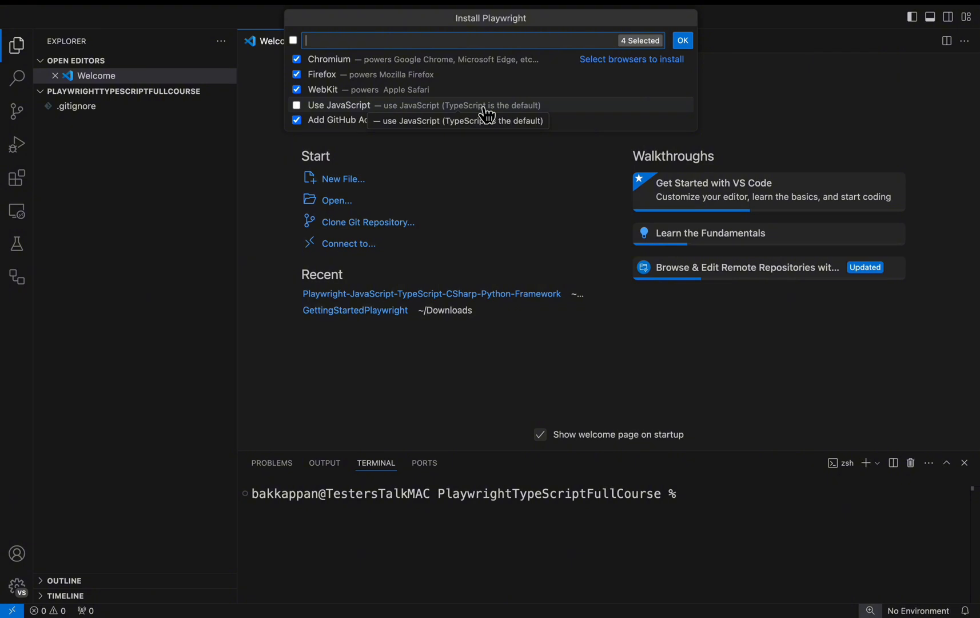
{"action": "mouse_move", "coordinate": [478, 119]}
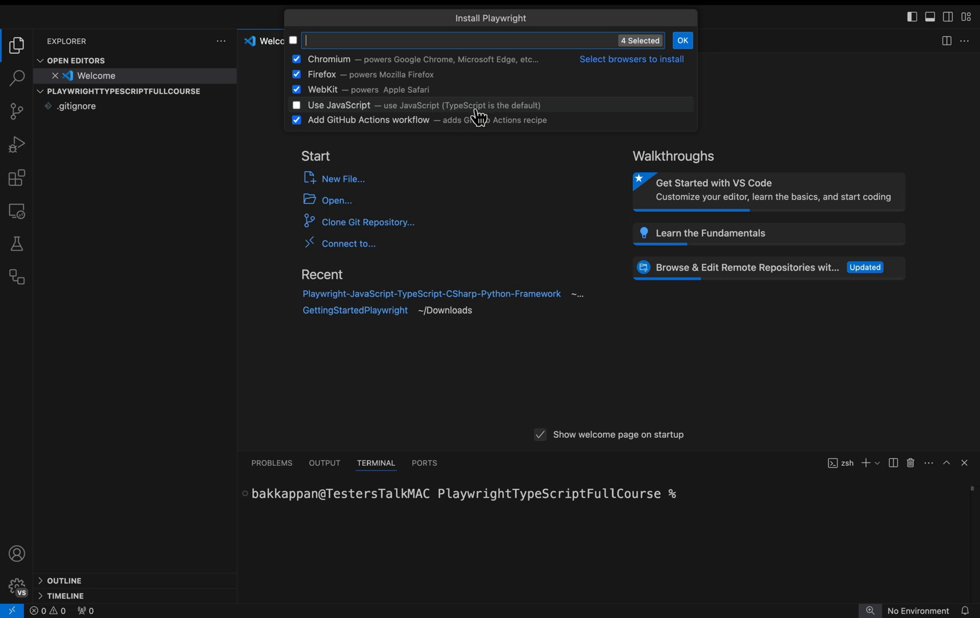
{"action": "mouse_move", "coordinate": [486, 116]}
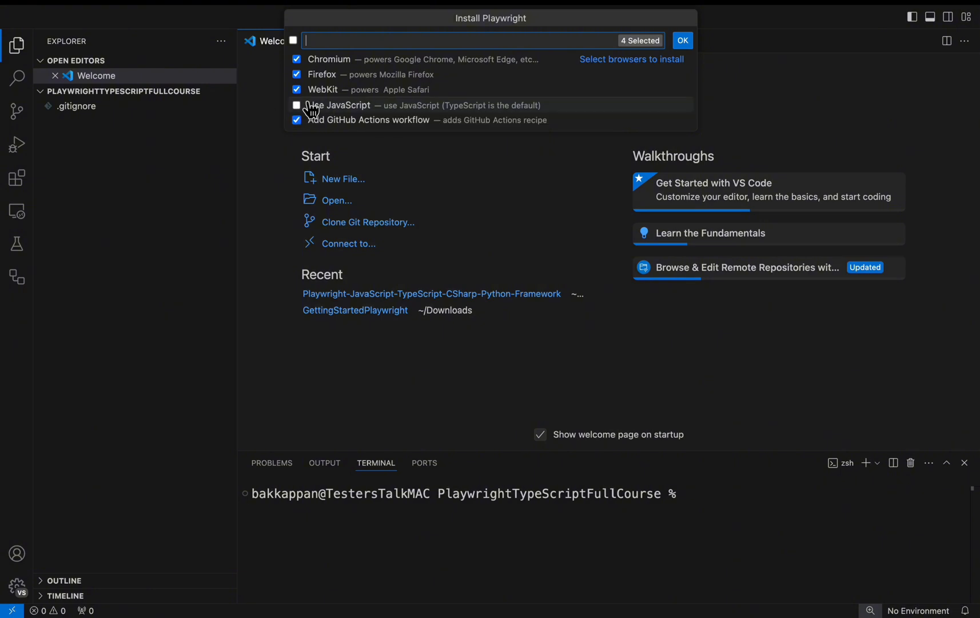
{"action": "mouse_move", "coordinate": [307, 123]}
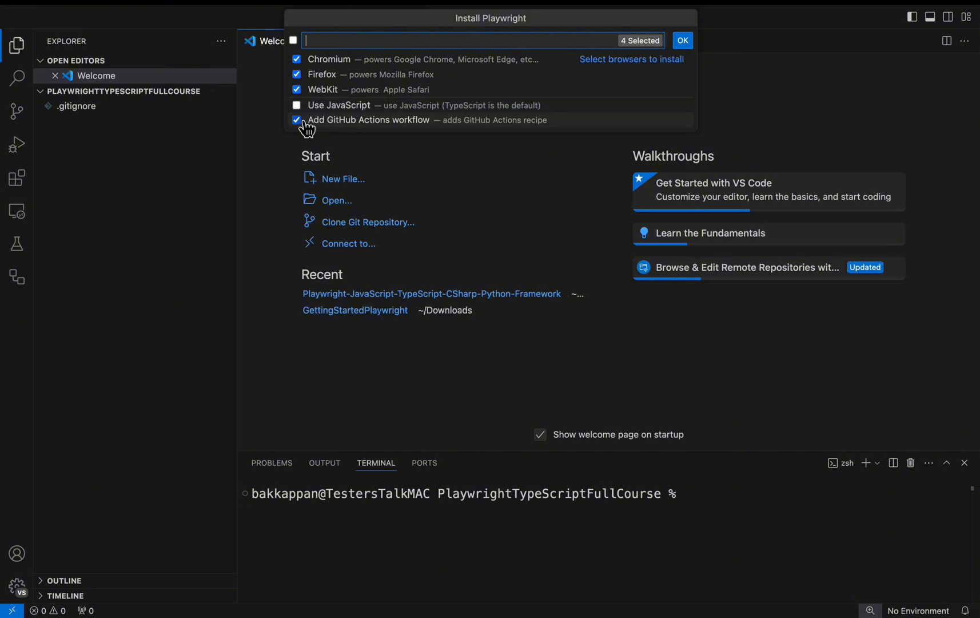
Uncheck the GitHub Actions workflow and confirm installing Chromium, Firefox and WebKit in TypeScript
{"action": "left_click", "coordinate": [296, 120]}
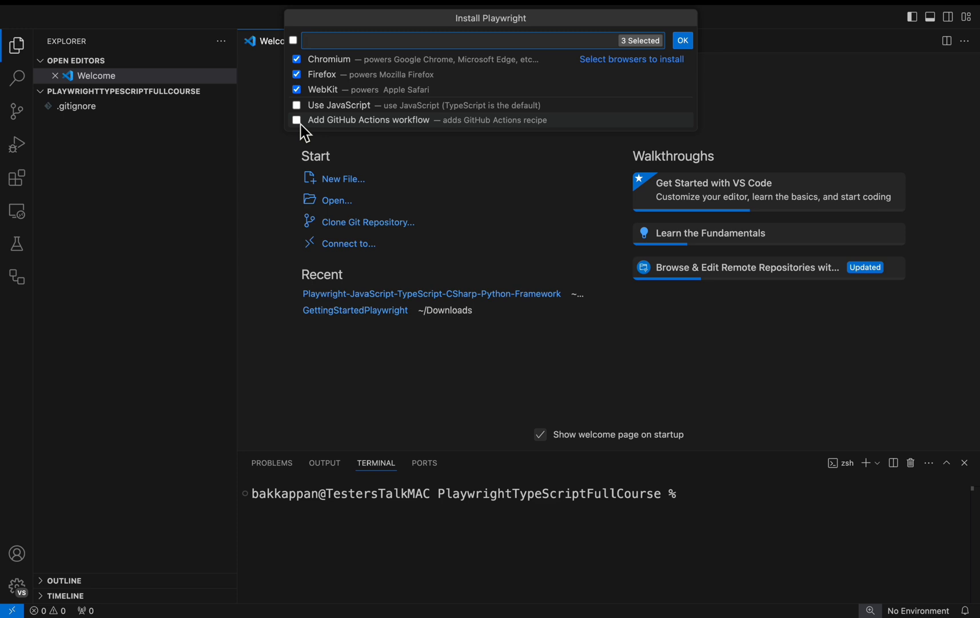
{"action": "mouse_move", "coordinate": [445, 120]}
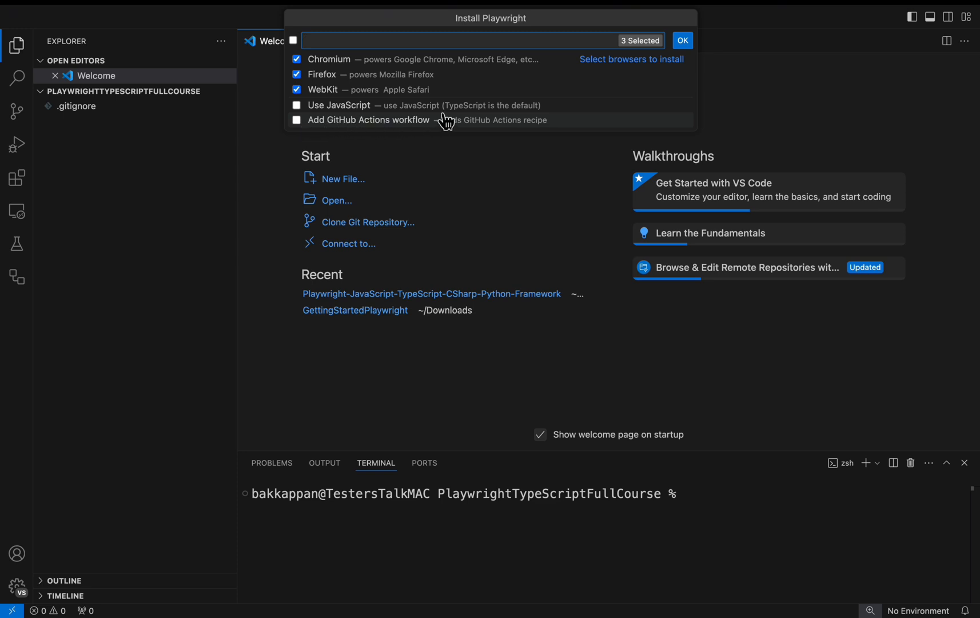
{"action": "mouse_move", "coordinate": [451, 109]}
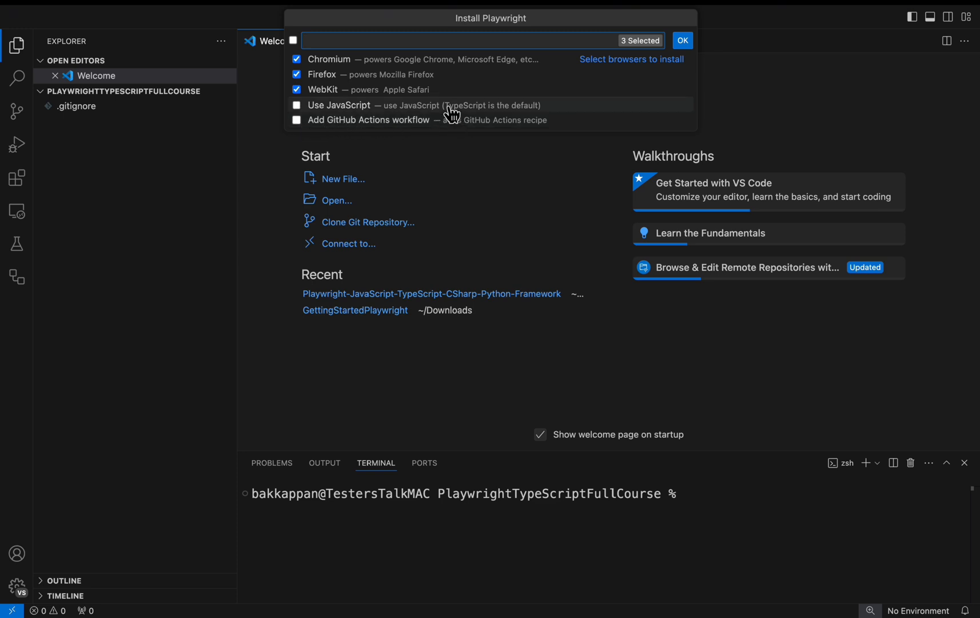
{"action": "mouse_move", "coordinate": [473, 72]}
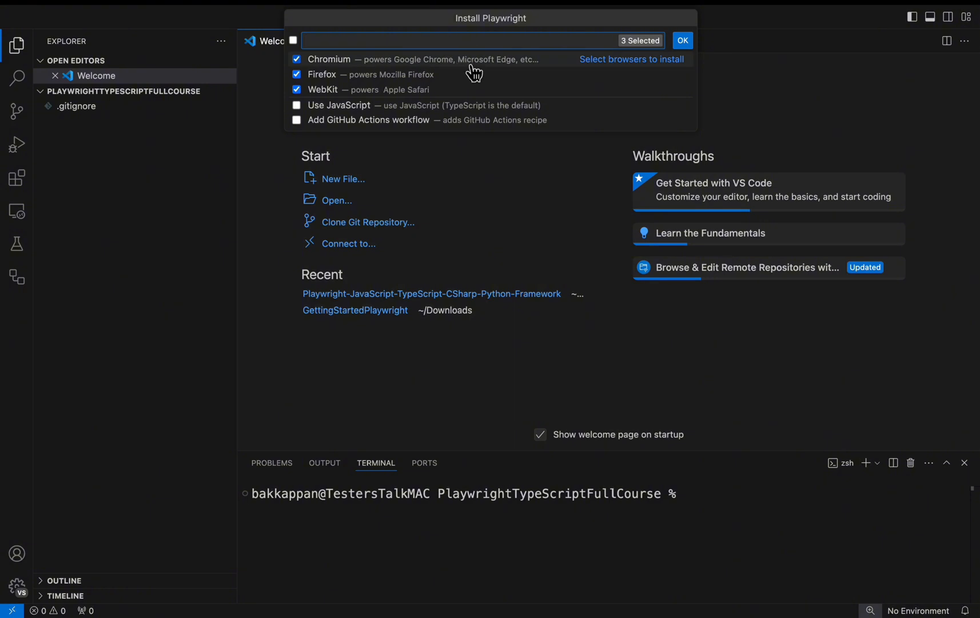
{"action": "mouse_move", "coordinate": [481, 105]}
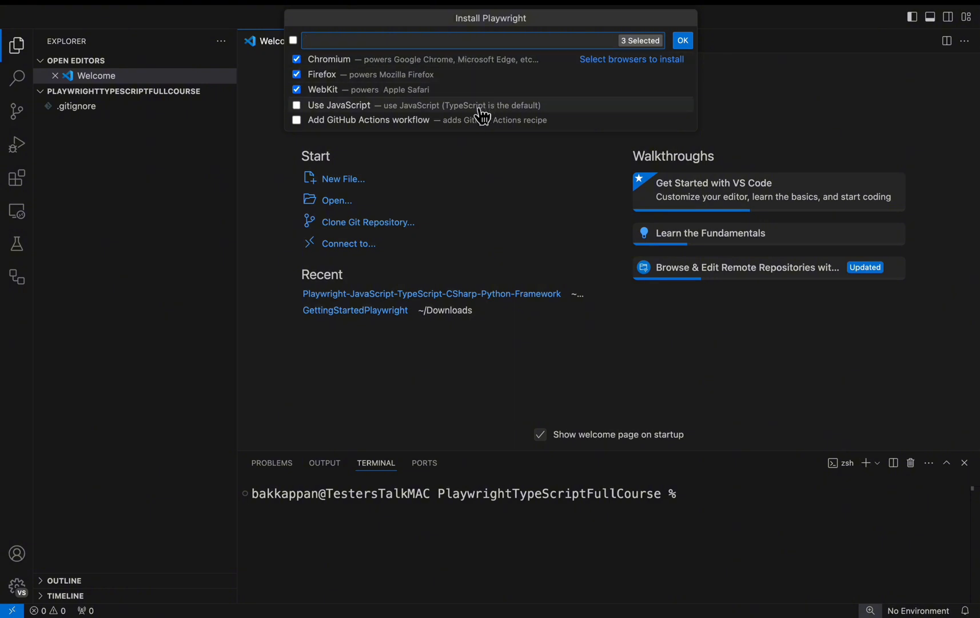
{"action": "mouse_move", "coordinate": [395, 89]}
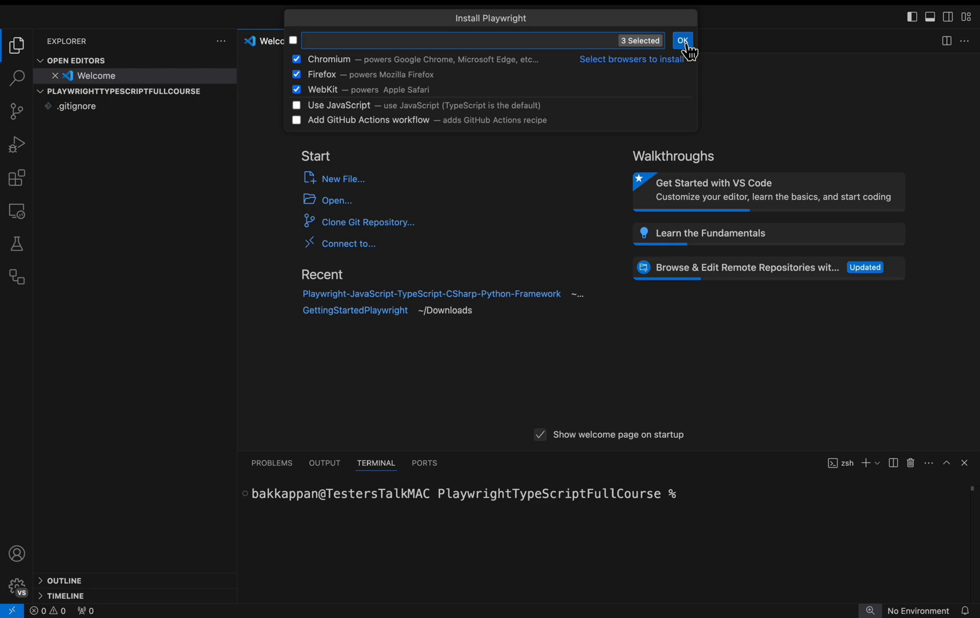
{"action": "left_click", "coordinate": [682, 40]}
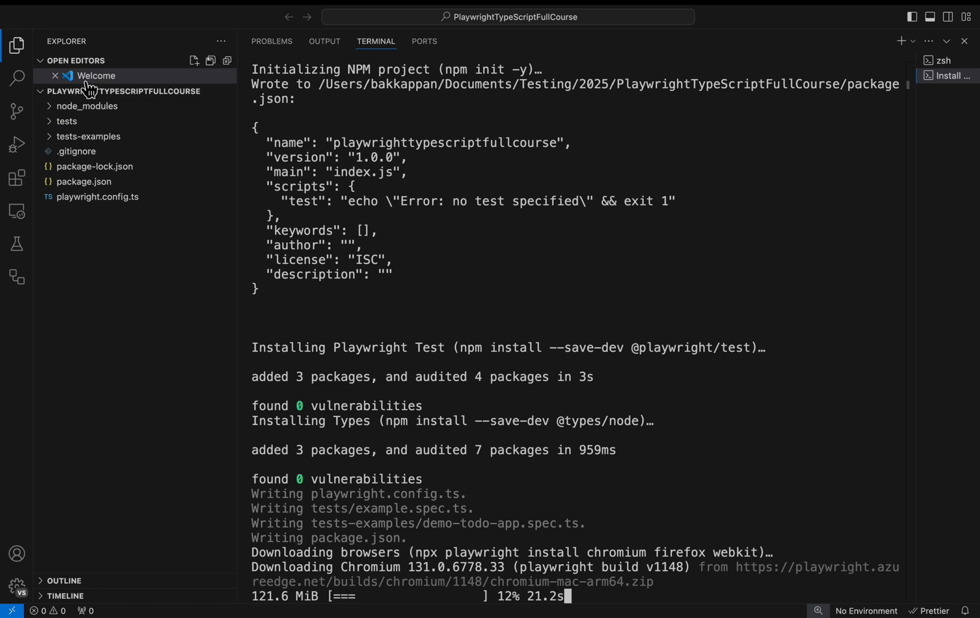
{"action": "mouse_move", "coordinate": [562, 338]}
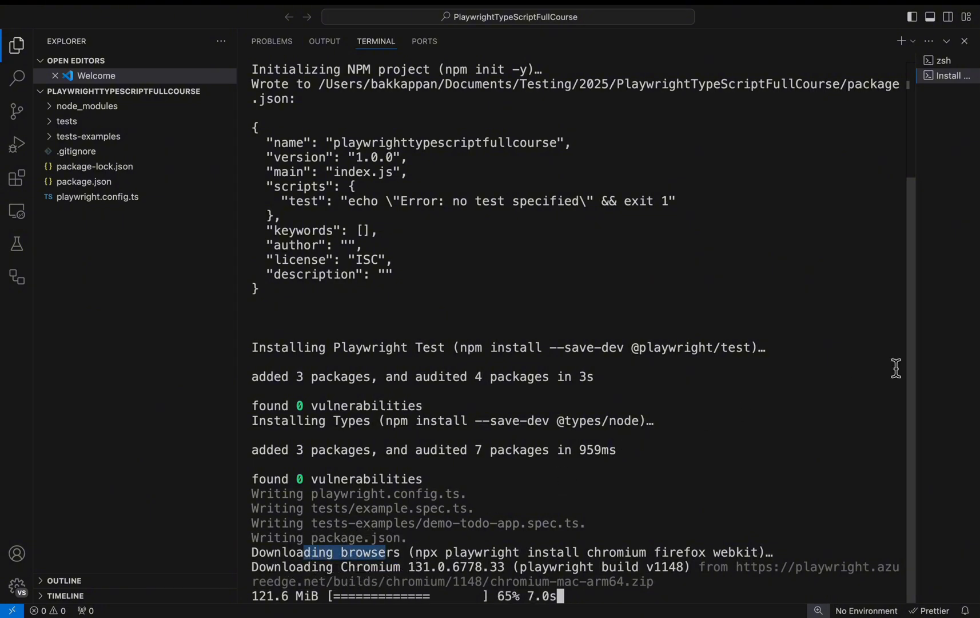
{"action": "mouse_move", "coordinate": [744, 247]}
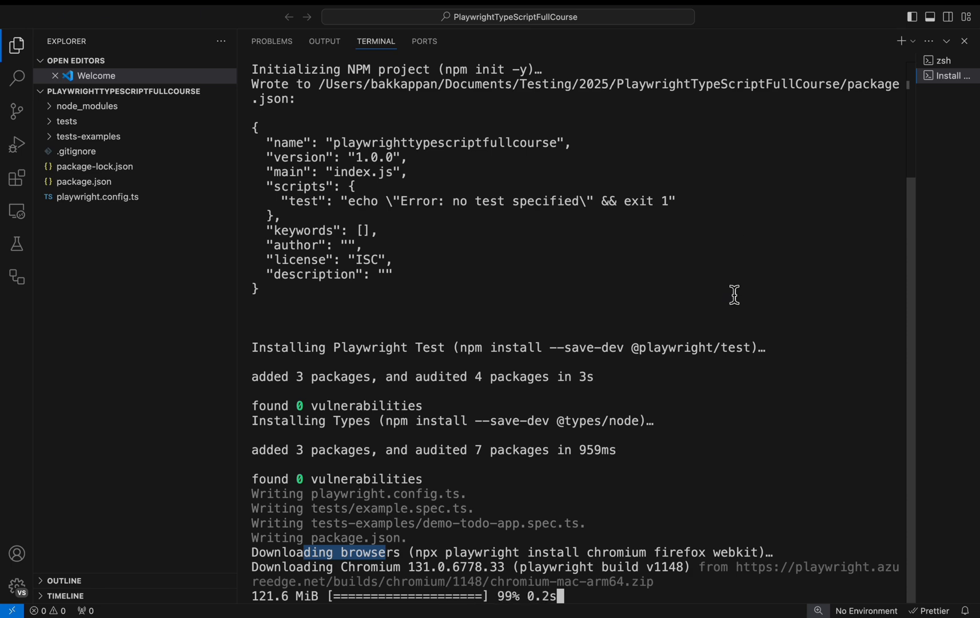
Follow the terminal as Chromium downloads and the Firefox download begins
{"action": "scroll", "scroll_direction": "down", "scroll_amount": 3}
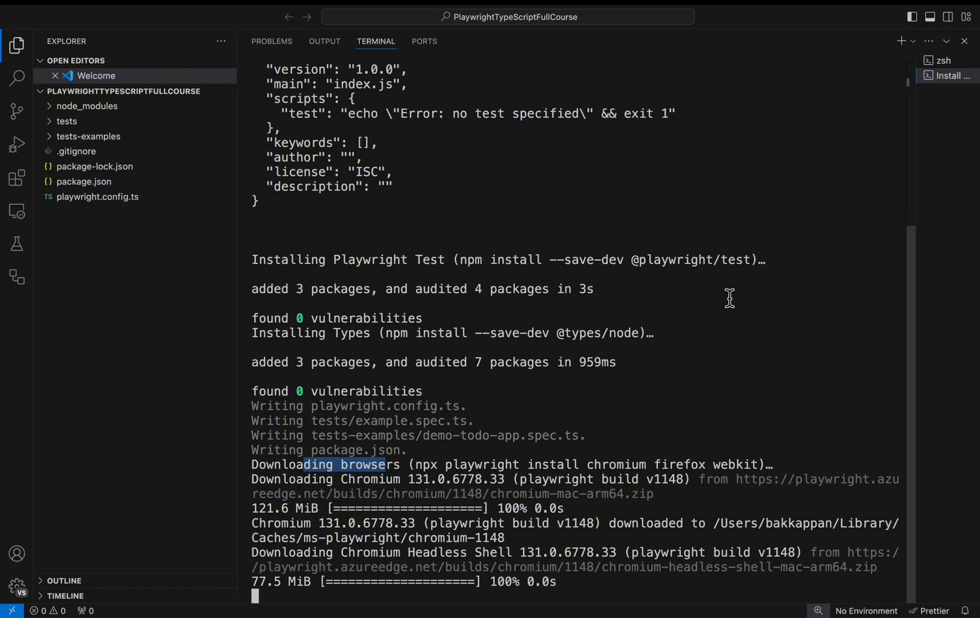
{"action": "scroll", "scroll_direction": "down", "scroll_amount": 3}
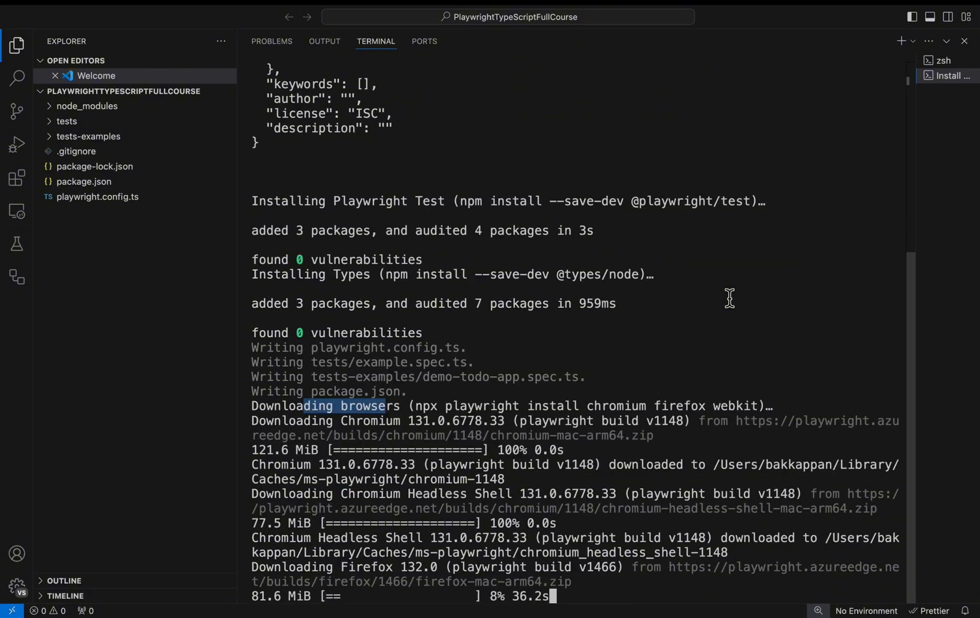
{"action": "mouse_move", "coordinate": [353, 575]}
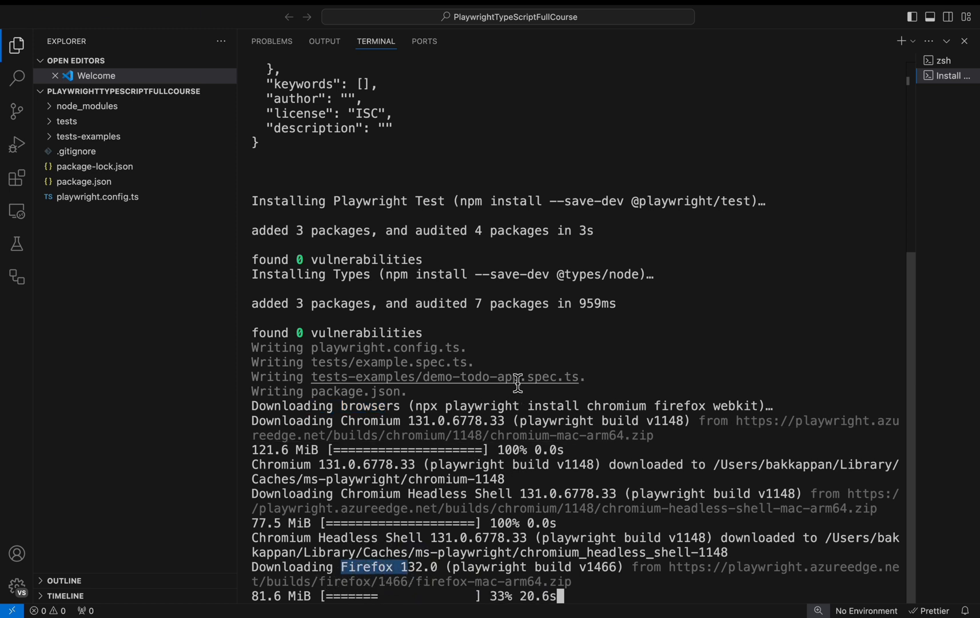
{"action": "mouse_move", "coordinate": [516, 384]}
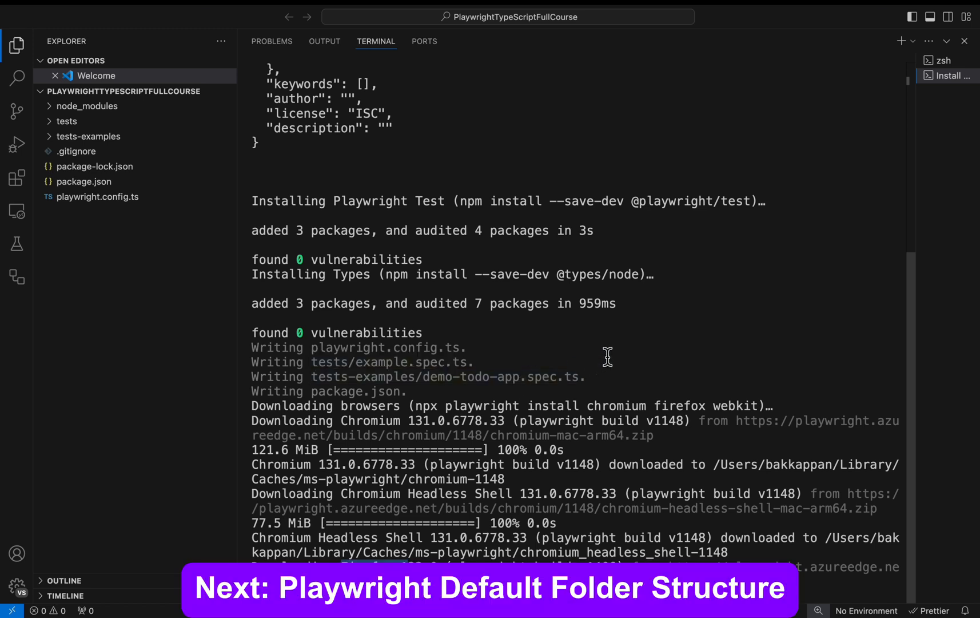
{"action": "mouse_move", "coordinate": [638, 392]}
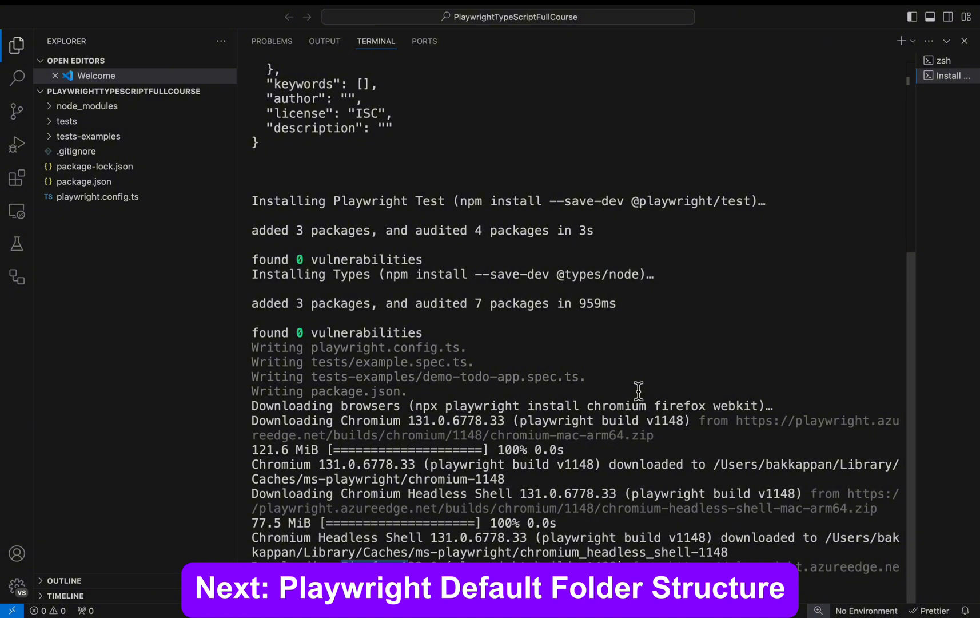
Follow the terminal until Firefox and WebKit finish and the success message appears
{"action": "scroll", "scroll_direction": "down", "scroll_amount": 3}
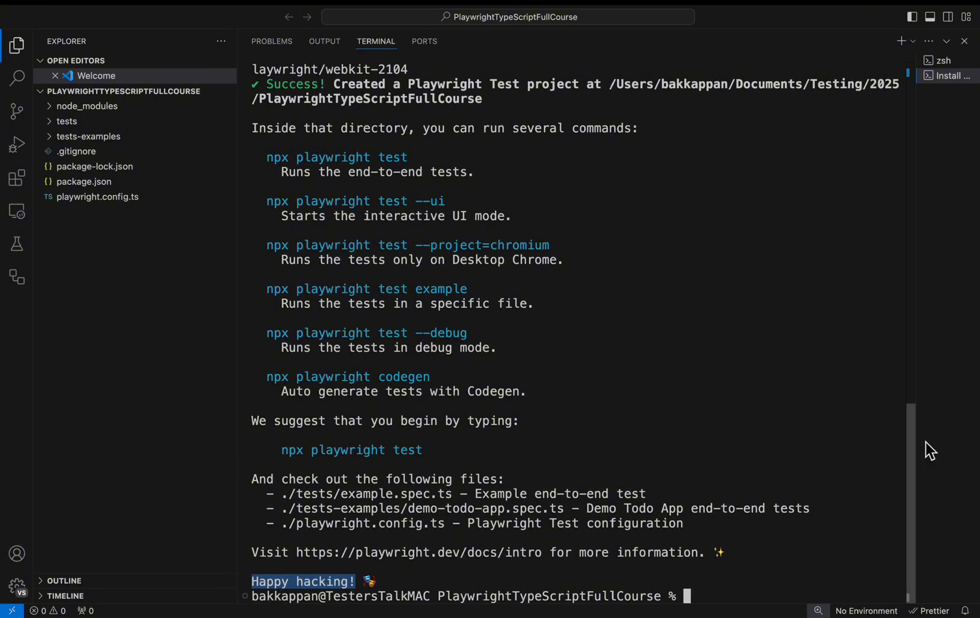
{"action": "mouse_move", "coordinate": [610, 428]}
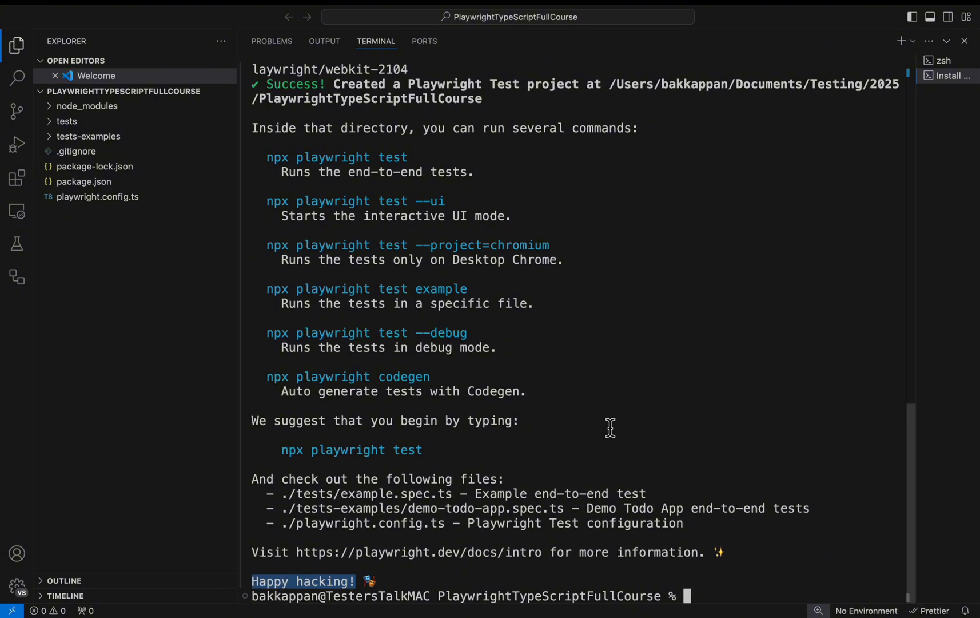
{"action": "mouse_move", "coordinate": [508, 175]}
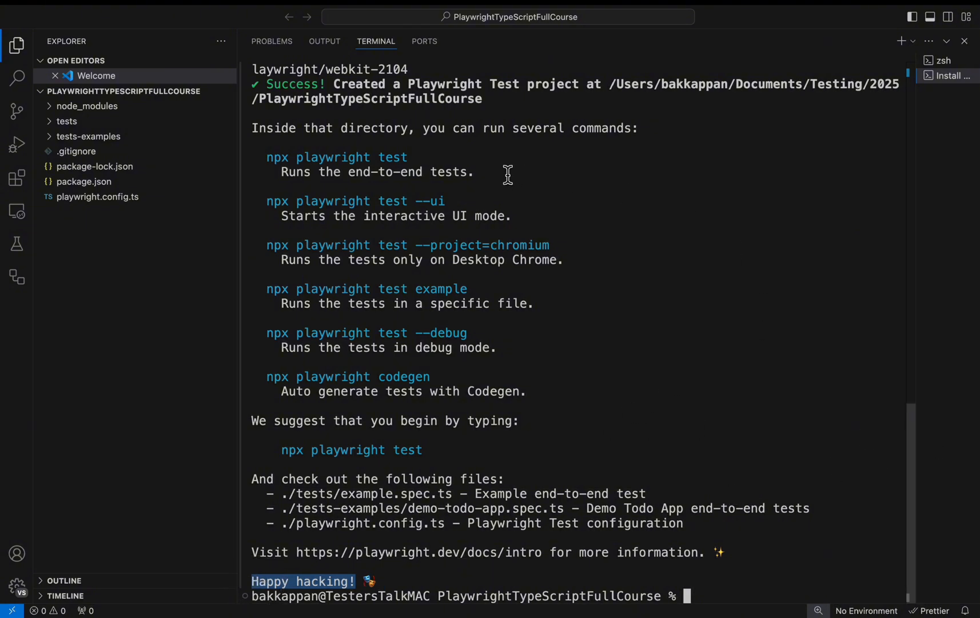